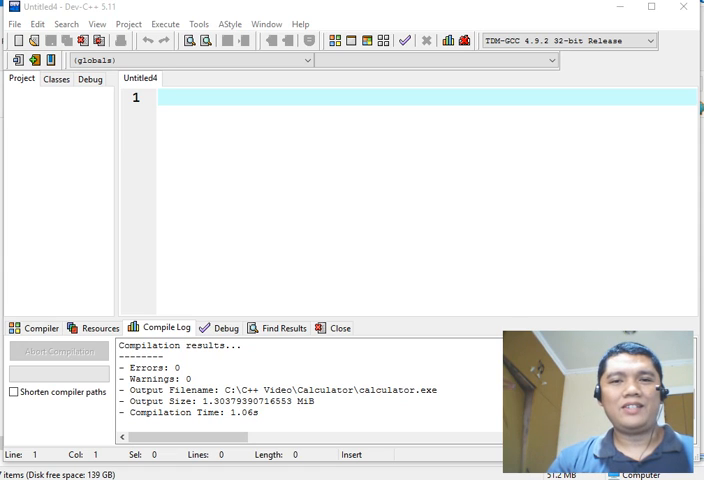
- Write the first comment line naming the file general_average.cpp
left_click(175, 97)
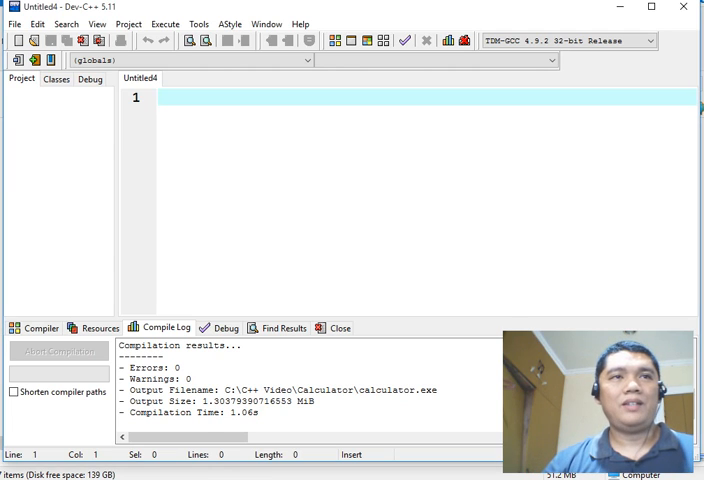
type("//")
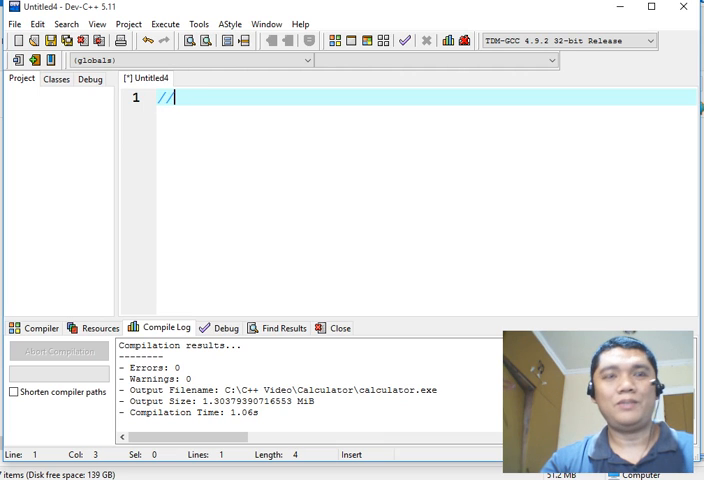
type("ge")
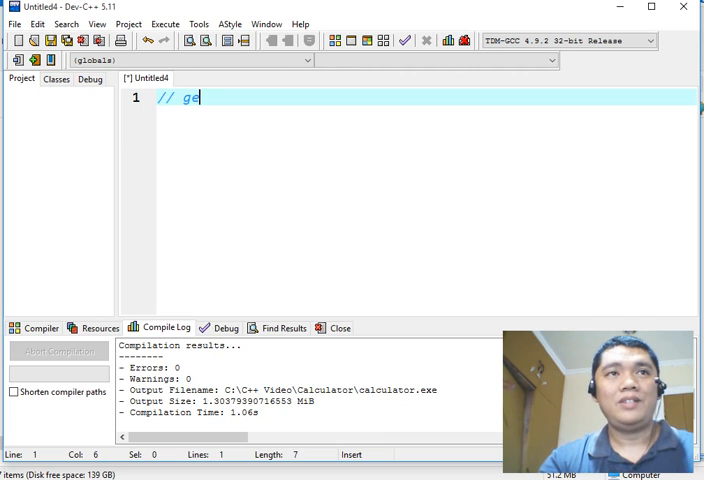
type("neral")
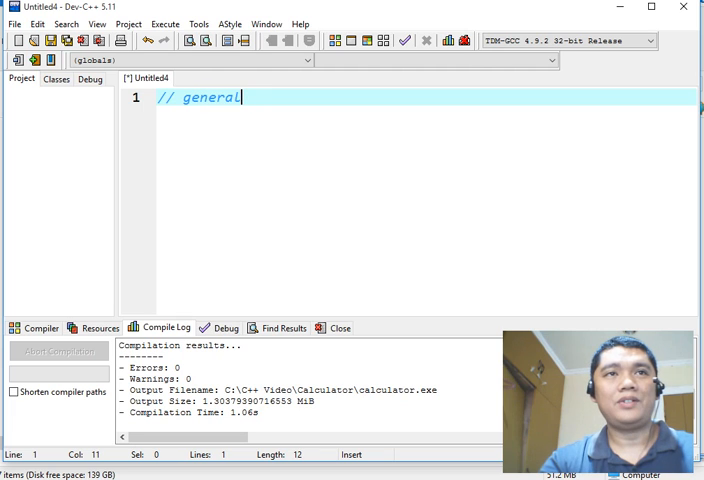
type("_average")
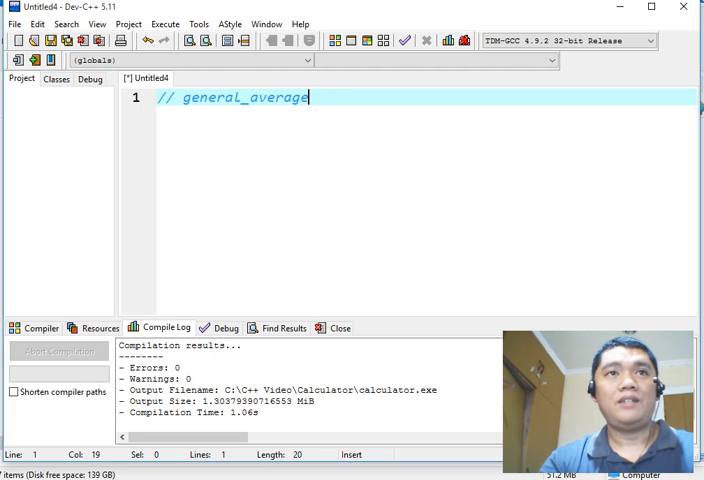
type(".cpp")
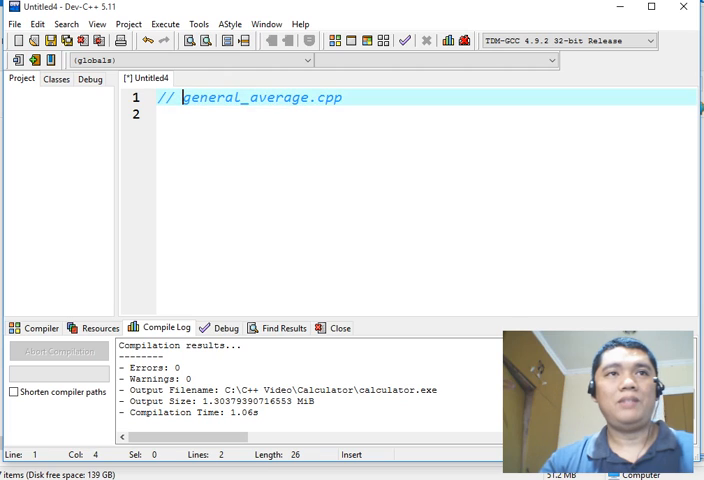
- Add the comment line 'Author: Jake Rodriguez Pomperada, MA'
type("//")
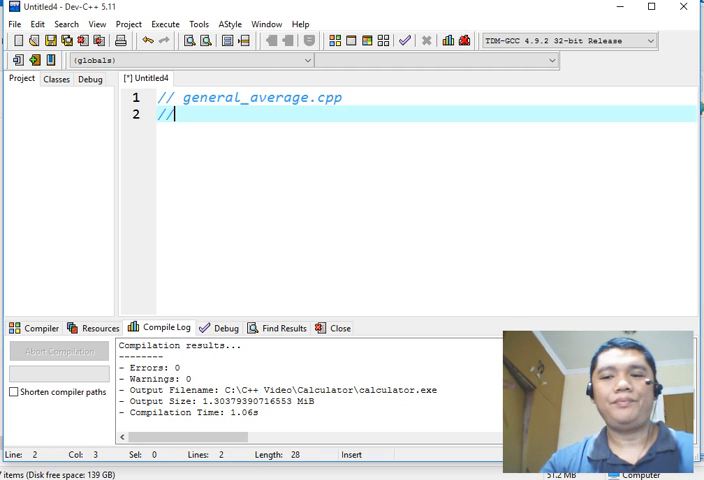
type("Author")
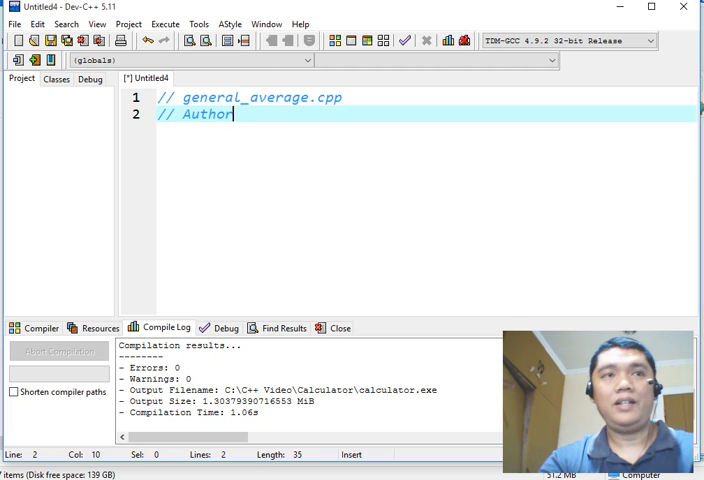
type(":")
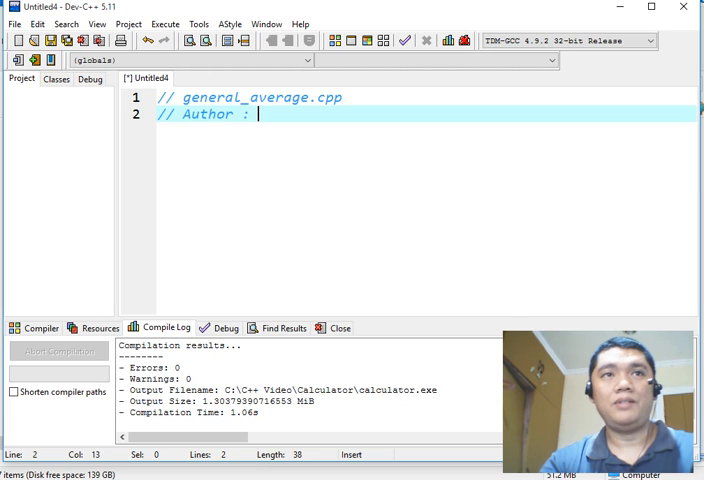
type("Jake Rodrig")
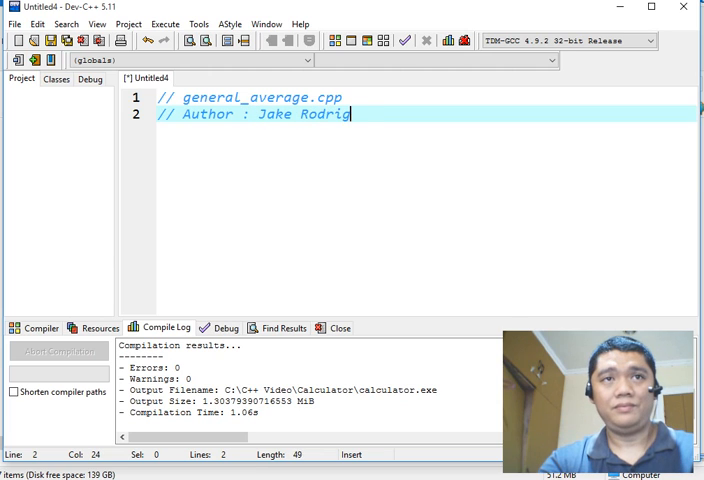
type("uez Pom")
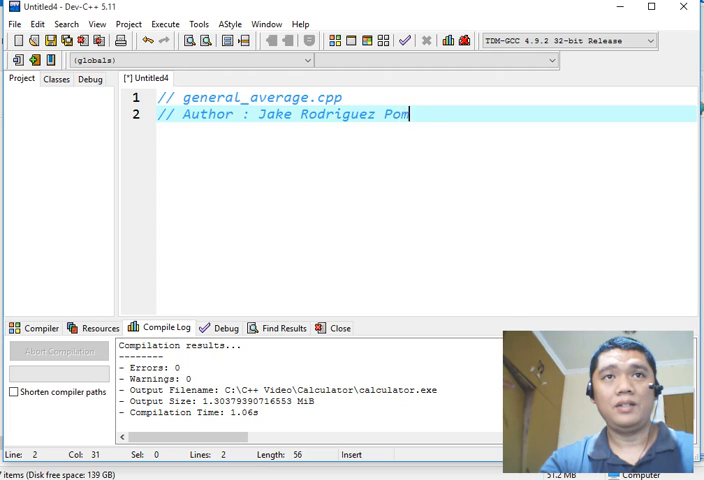
type("perada,MAED-IT")
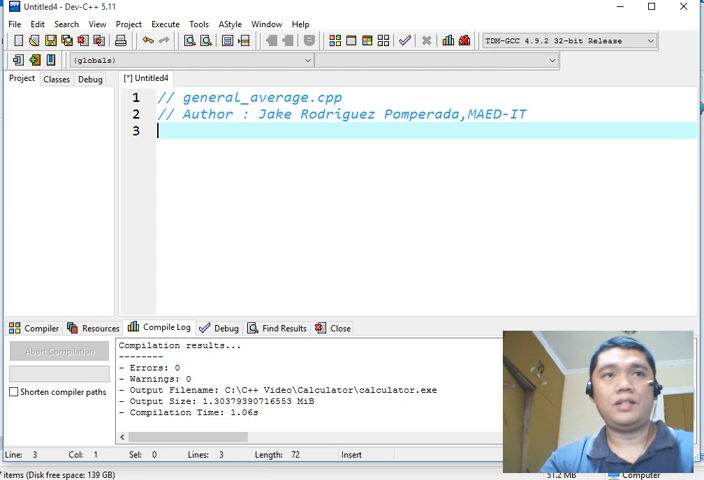
- Add the Date comment line with 12, 2019 8:28 AM Saturday
type("// D")
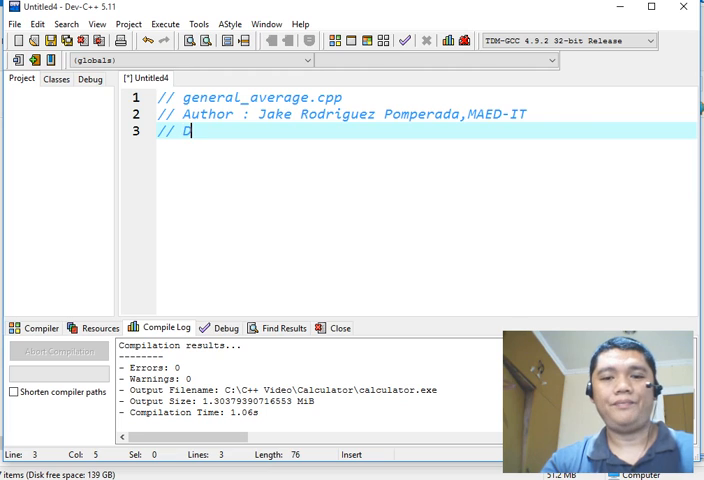
type("ate   ;")
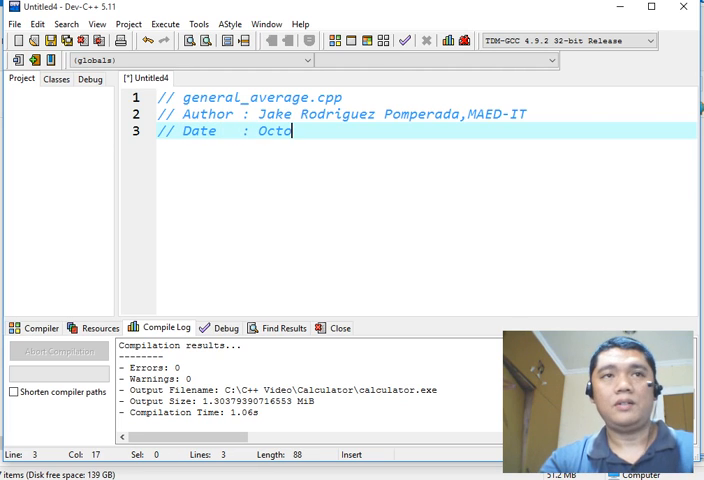
type("ber")
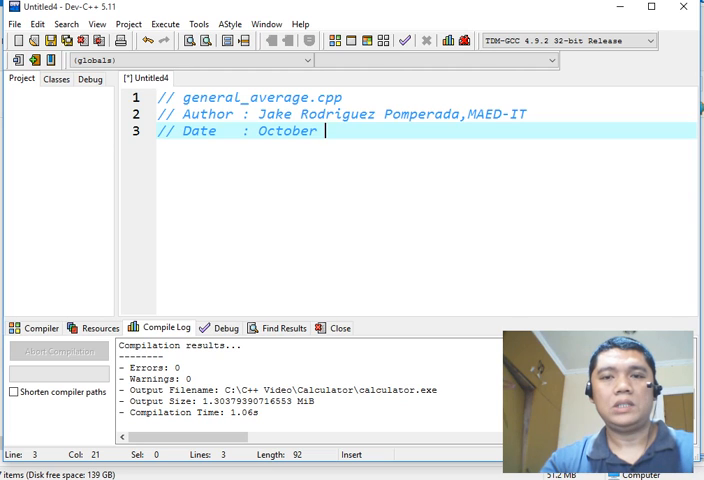
type("12, 2019")
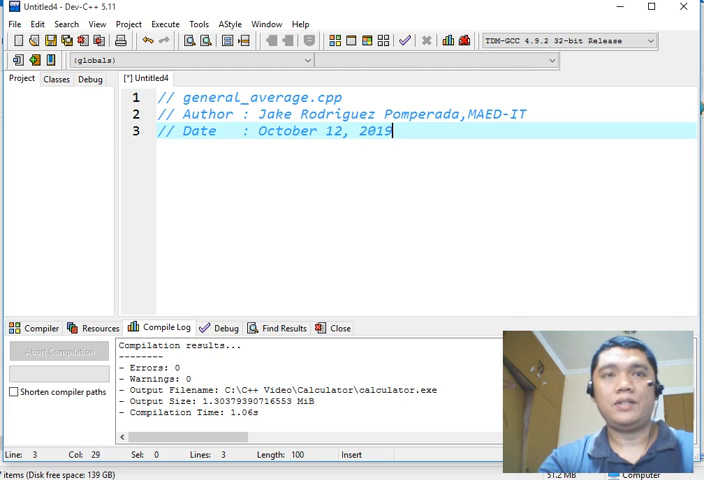
type("8:")
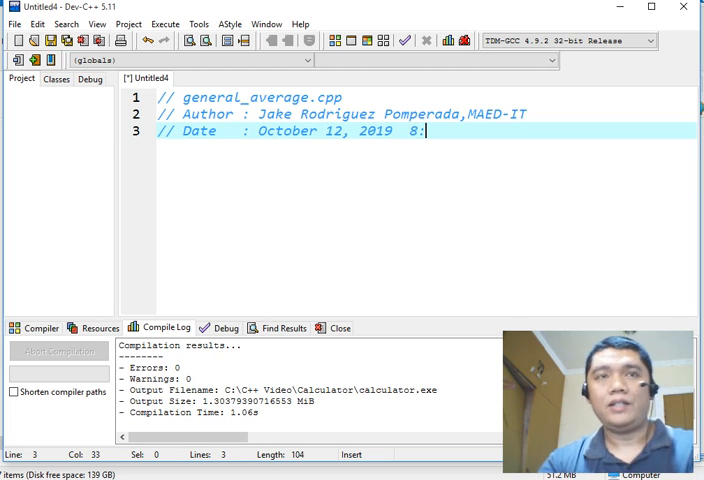
type("28 AM")
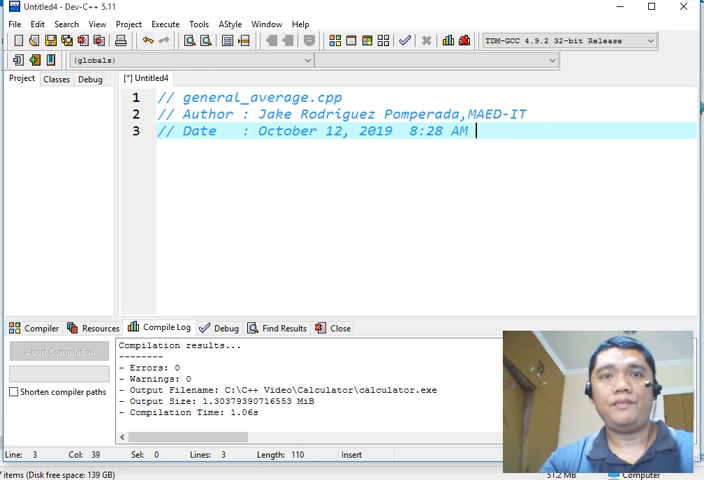
type("Saturday")
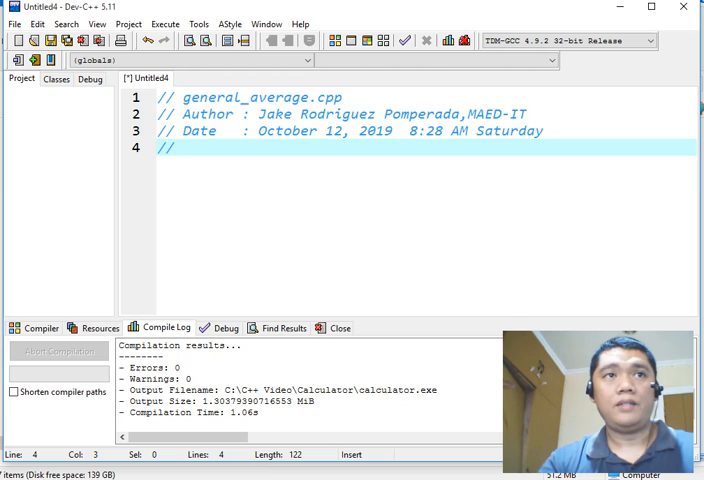
type("Email")
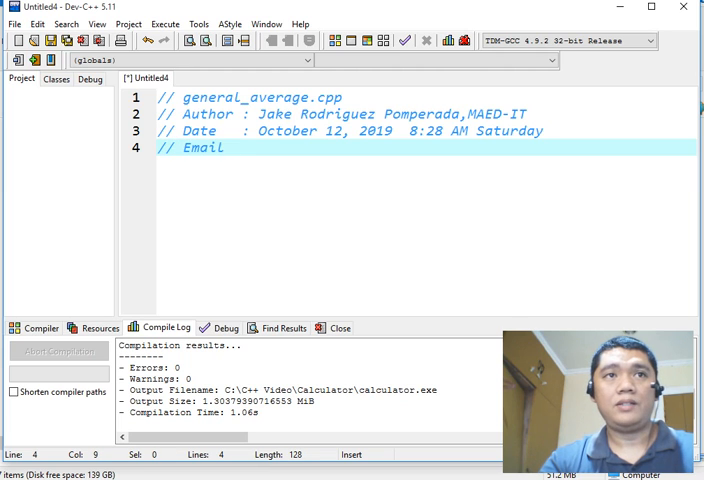
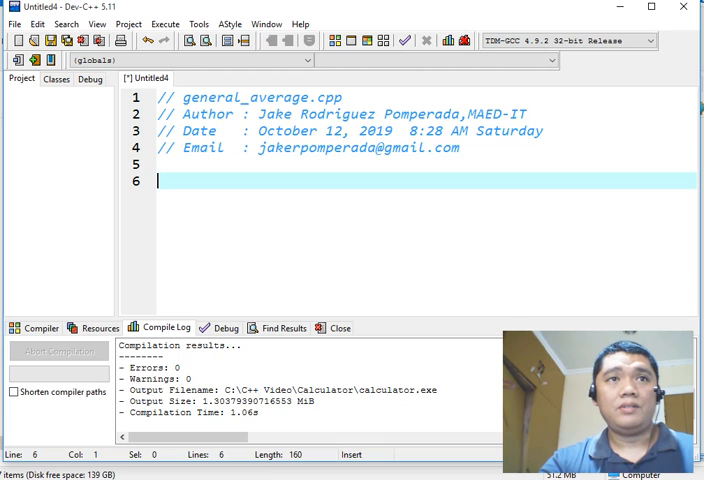
- Write #include <iostream> followed by using namespace std; as the preamble
type("#incl")
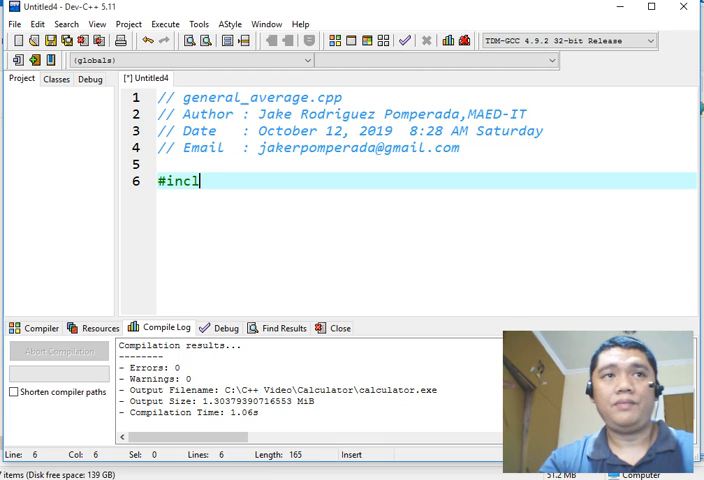
type("ude <iost>")
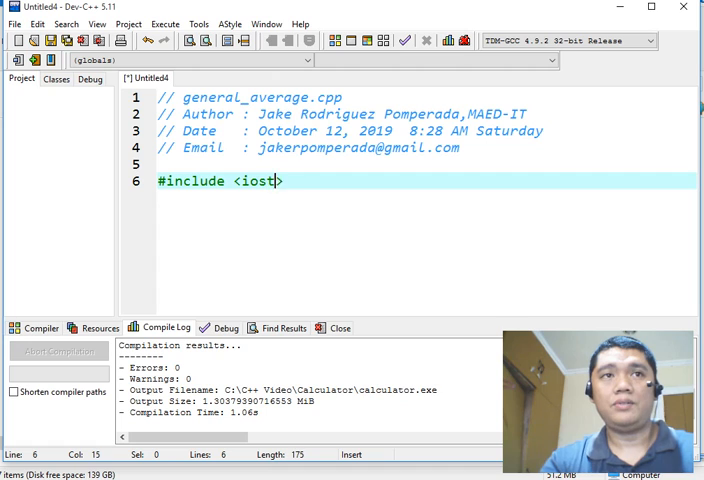
type("rea")
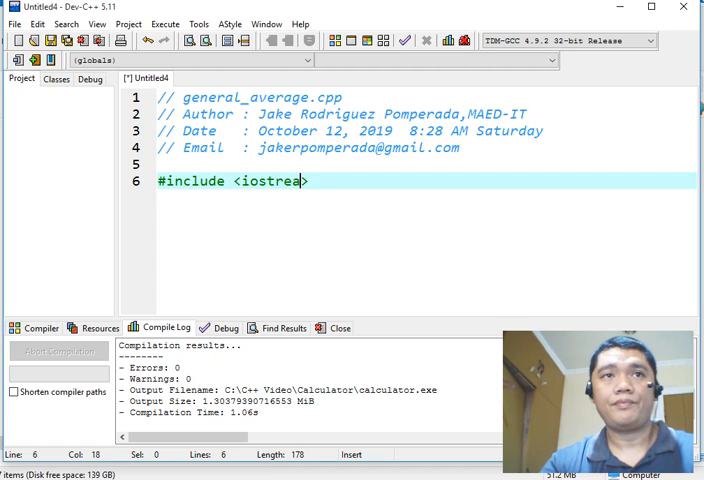
type("m>")
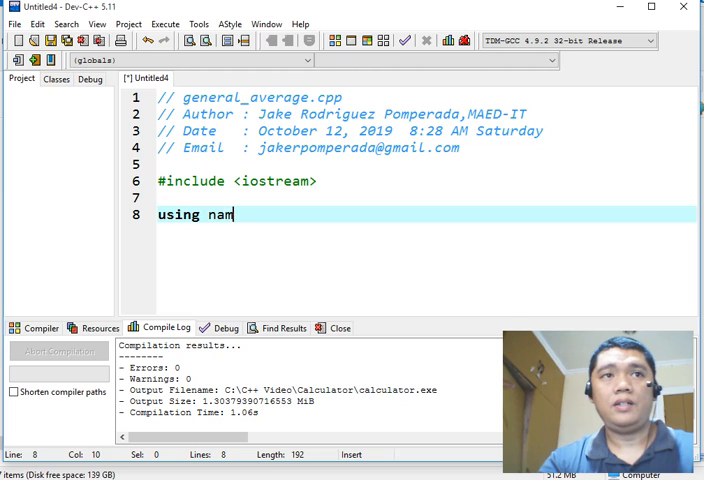
type("espace std;")
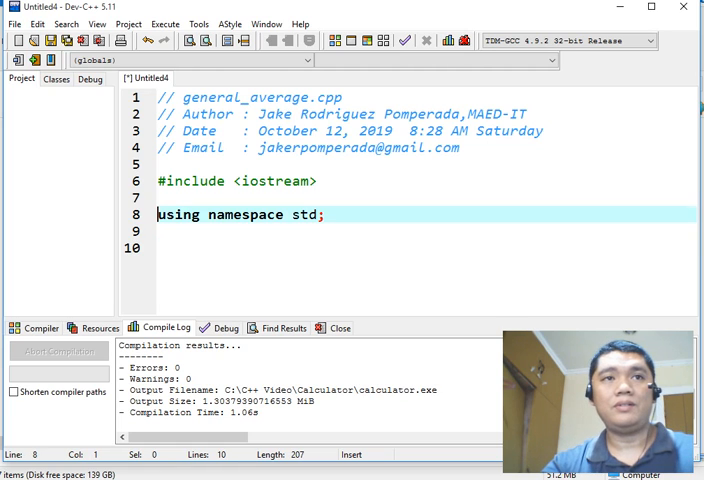
- Write the comment '// Prelim - 0.20, Midterm - 0.30, Finals = 0.50' on line 10
left_click(160, 248)
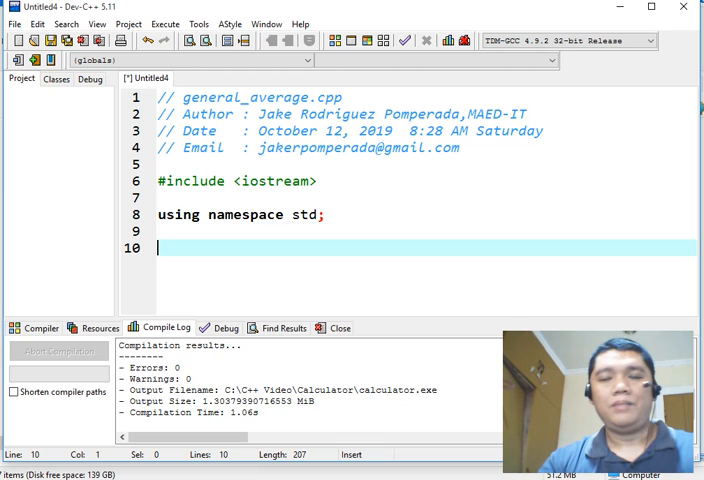
type("// Prelim -")
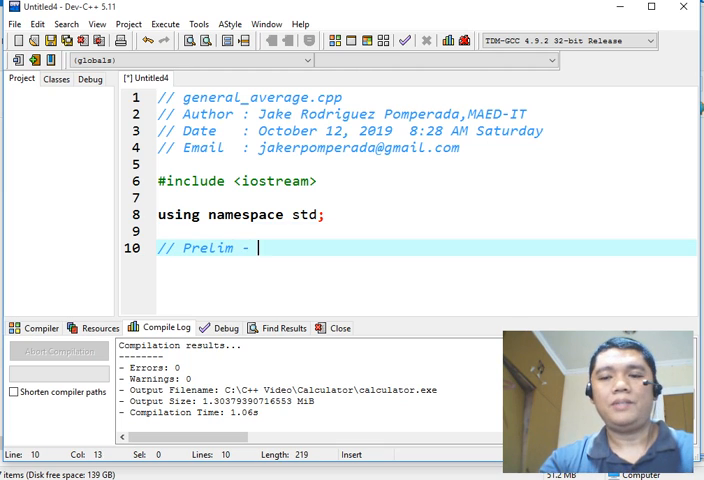
type("0.20")
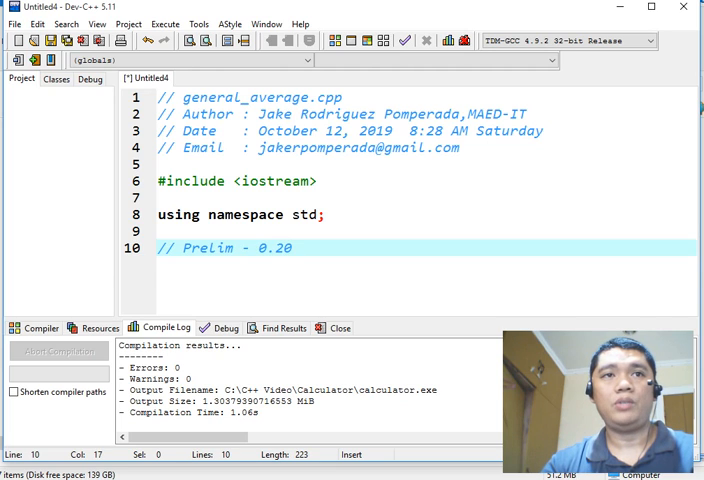
key("Return")
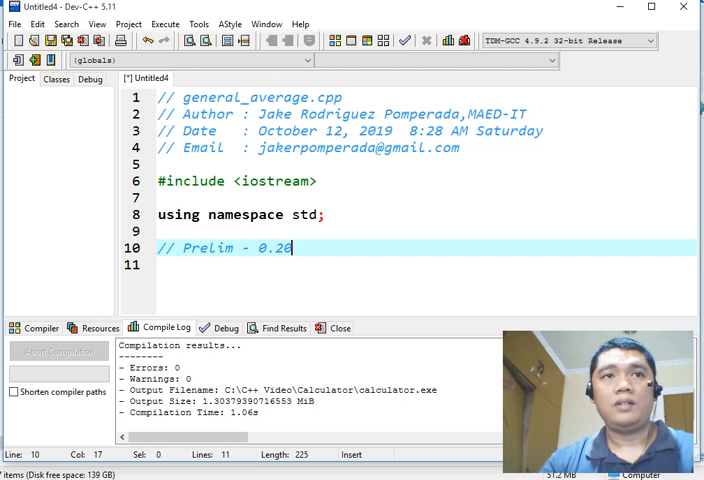
type(", Midt")
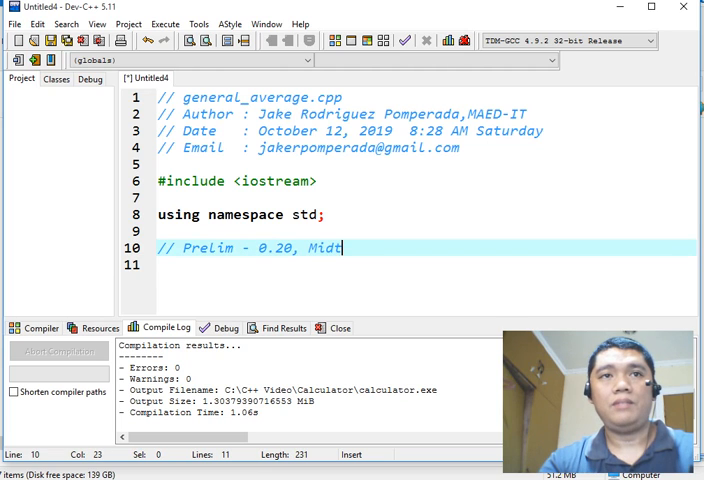
type("erm -")
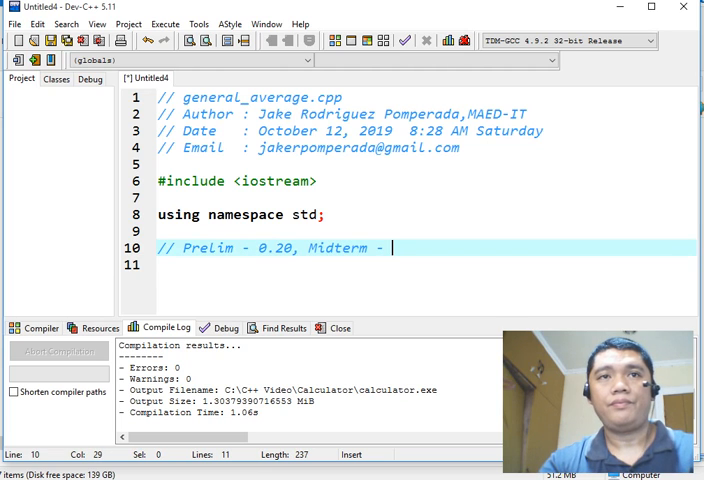
type("0.30")
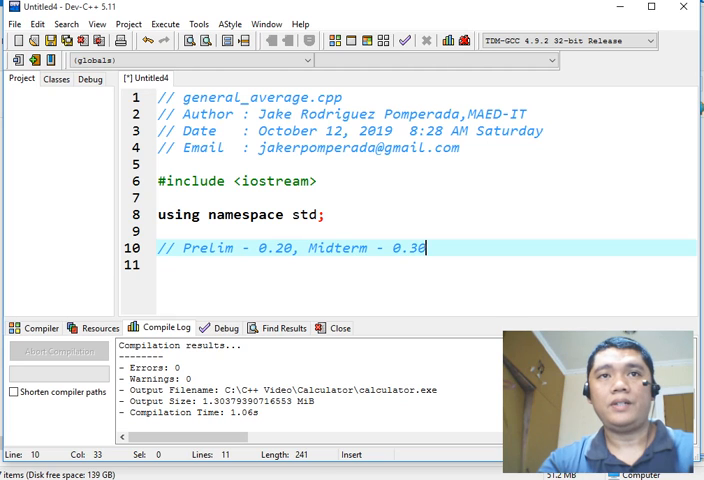
type("0,")
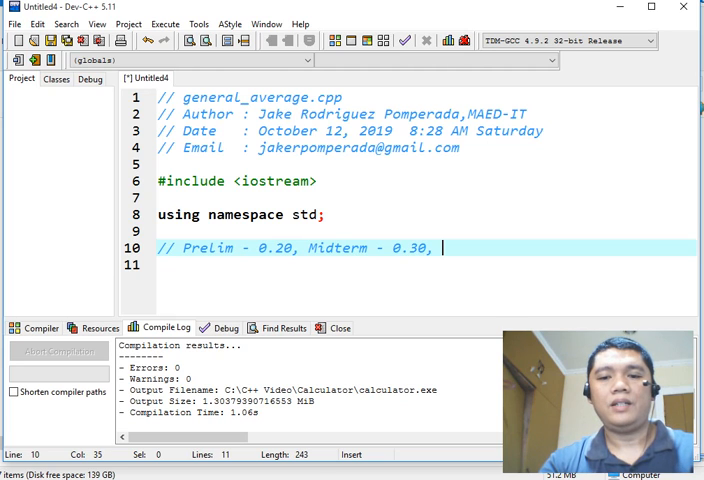
type("Finals")
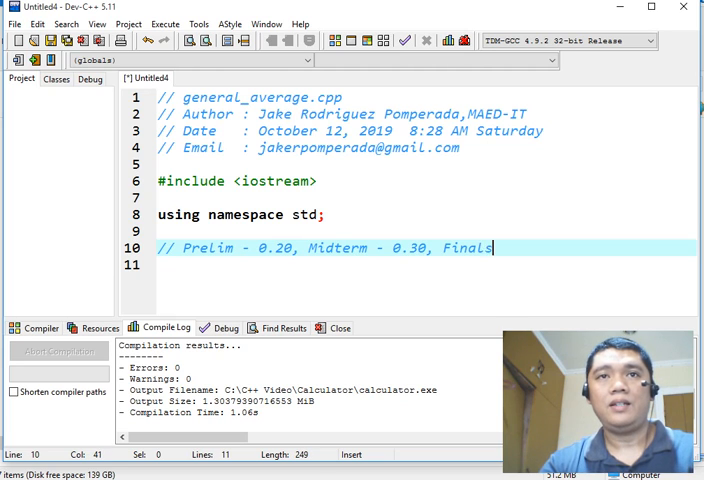
type("= 0.50")
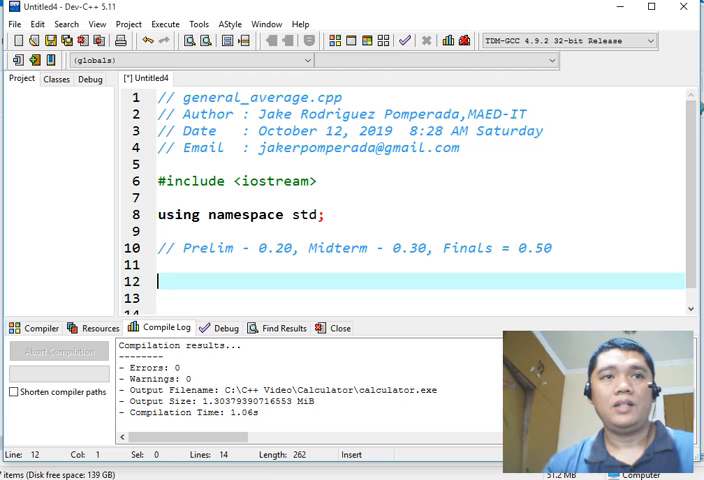
- Start int main() and declare int prelim=0, midterm=0, finals=0; inside it
type("int m")
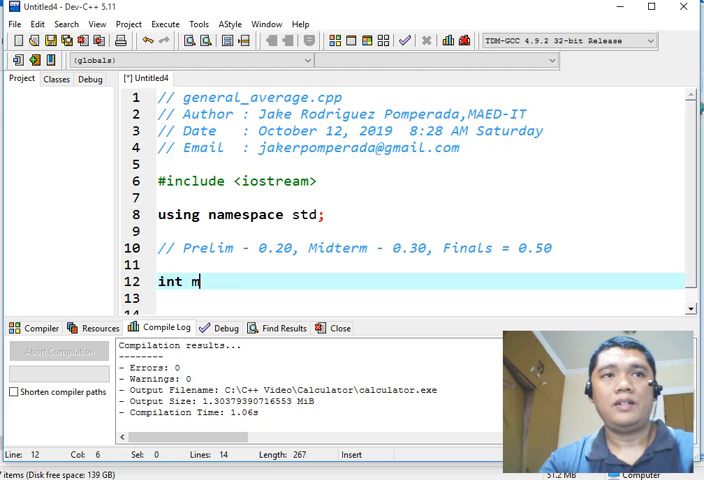
type("ain()")
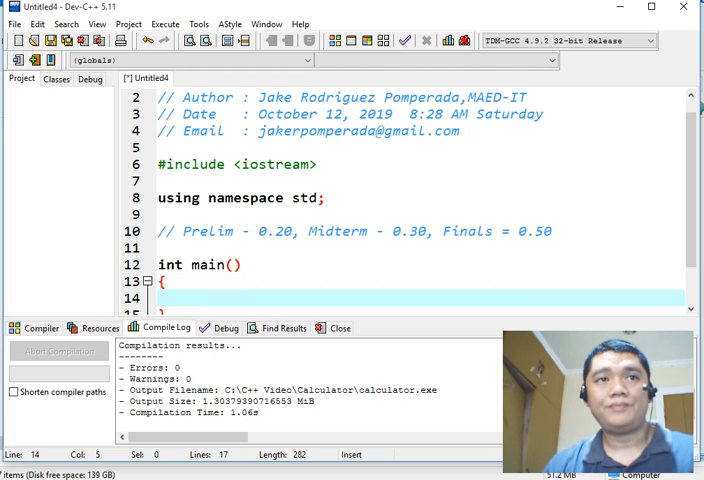
type("int")
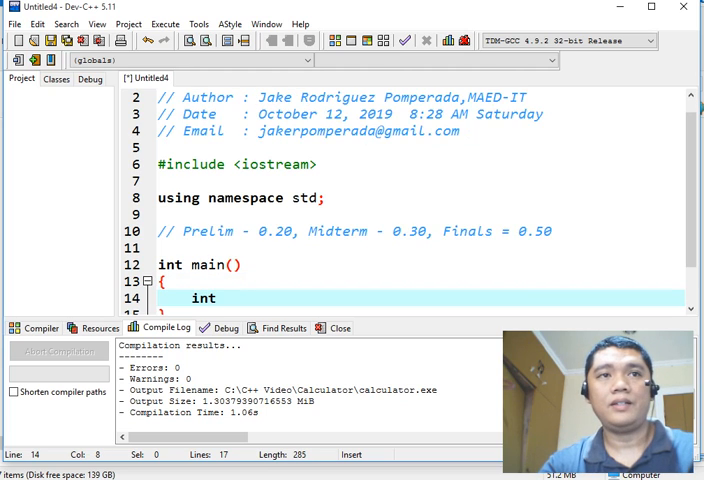
type("prelim=")
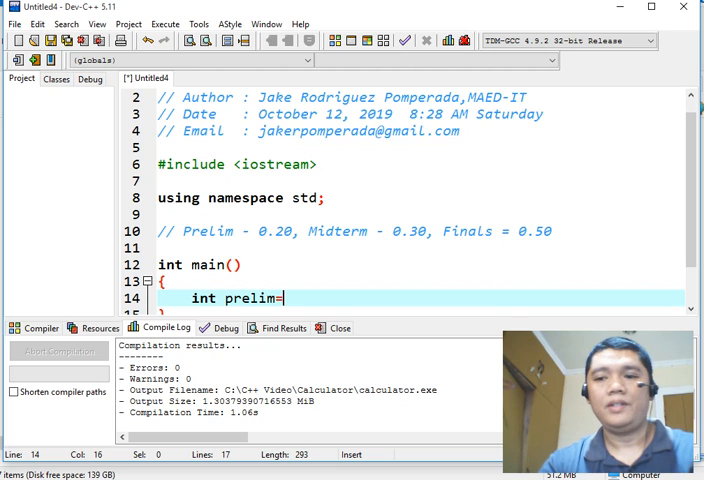
type("0,")
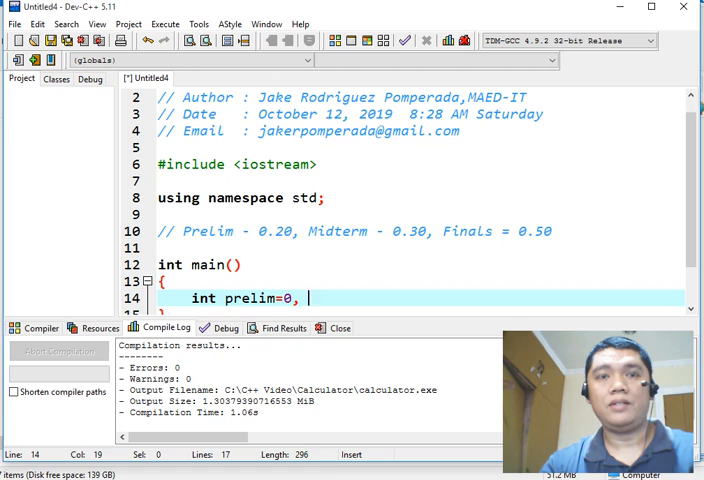
type("midterm=")
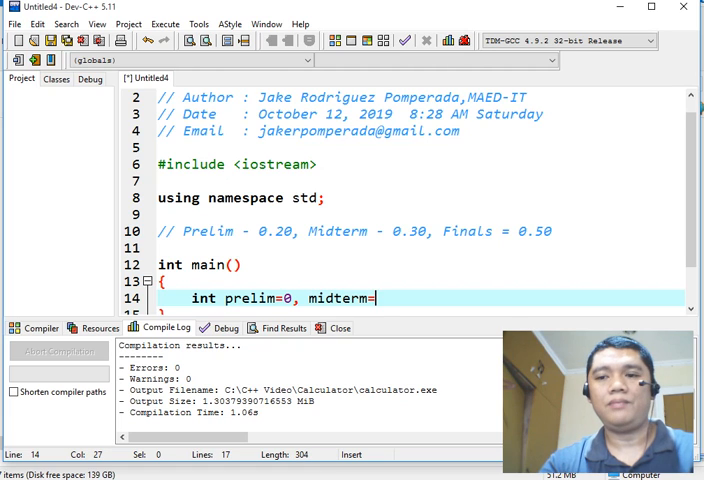
type("0,fg")
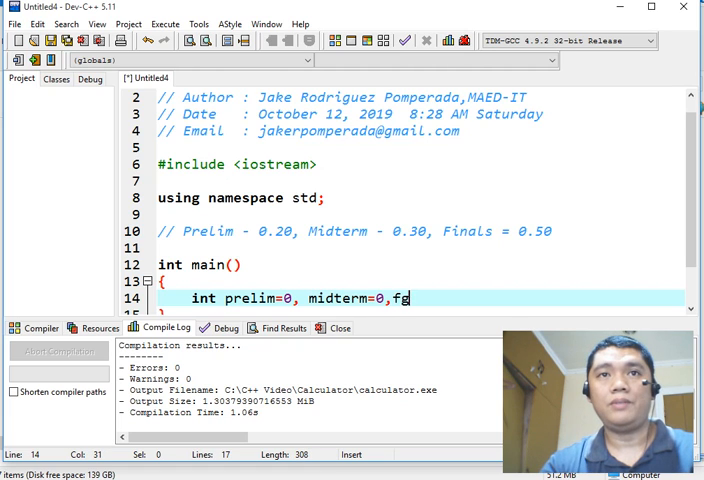
type("inal")
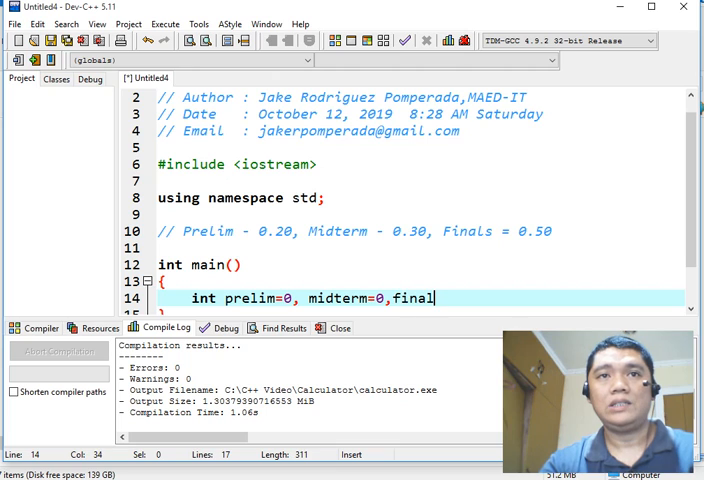
type("s=0;")
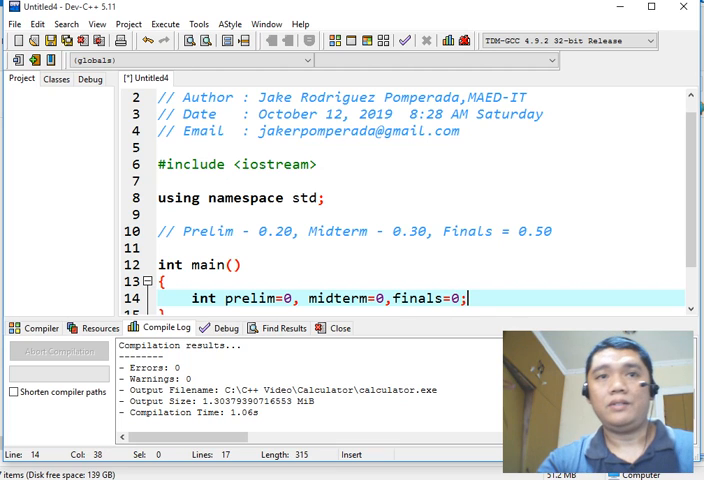
- Declare int solve_grade; on the next line
key("Return")
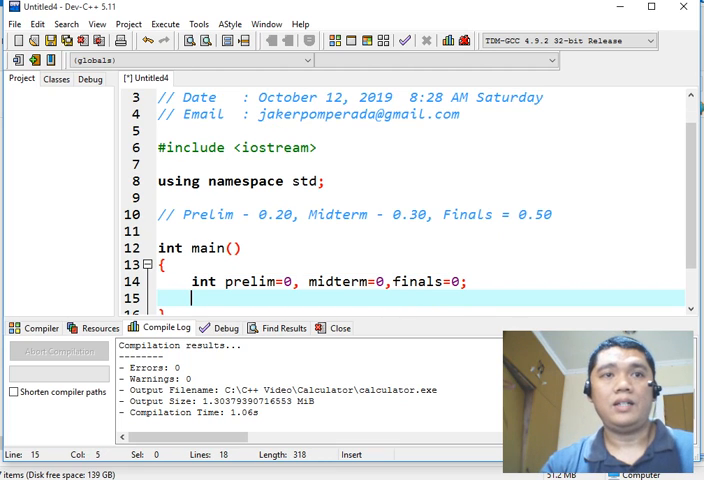
type("int so")
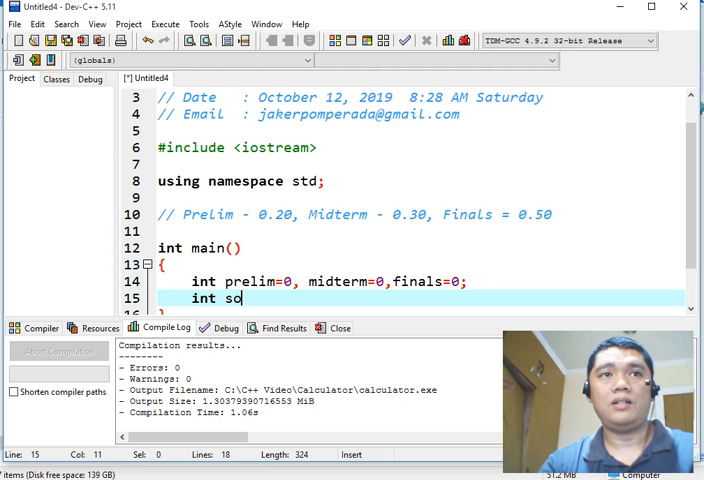
type("lve")
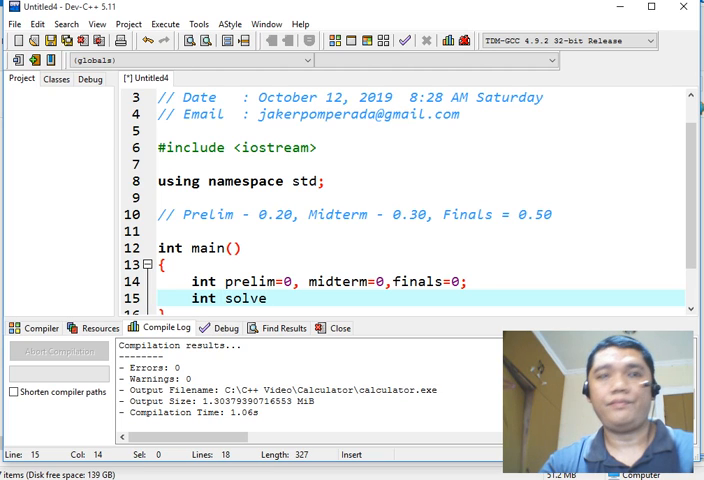
type("_grade;")
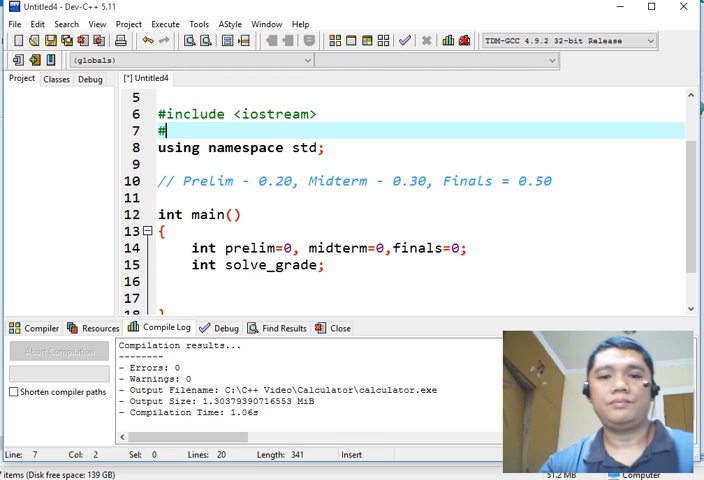
- Add #include <string.h> beneath the iostream include
type("include Ms")
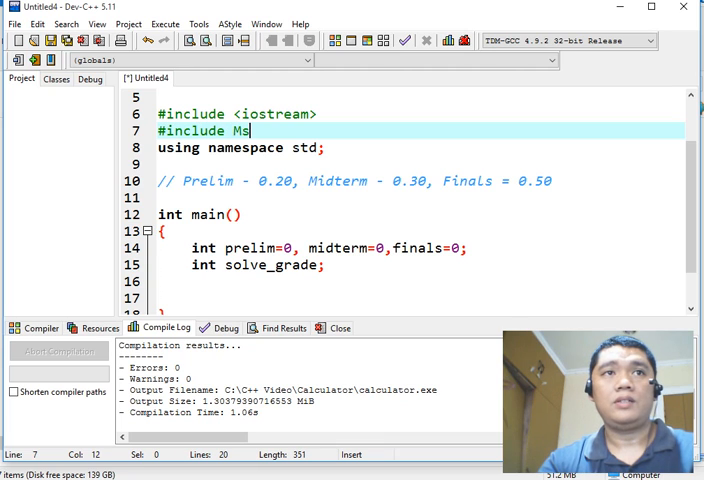
type("<string>")
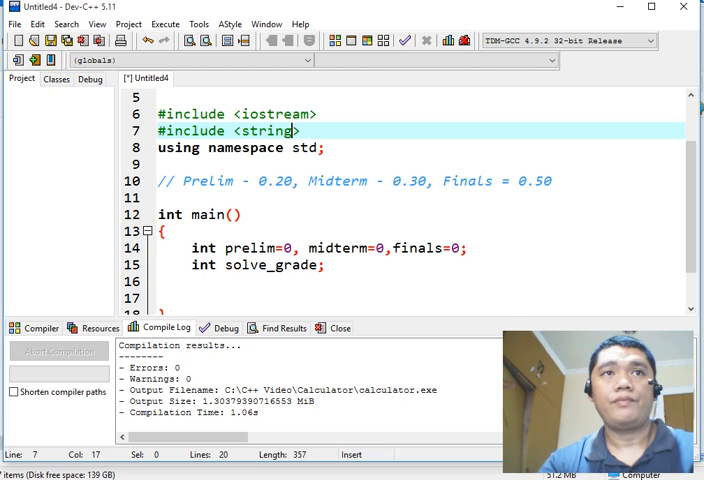
type(".h")
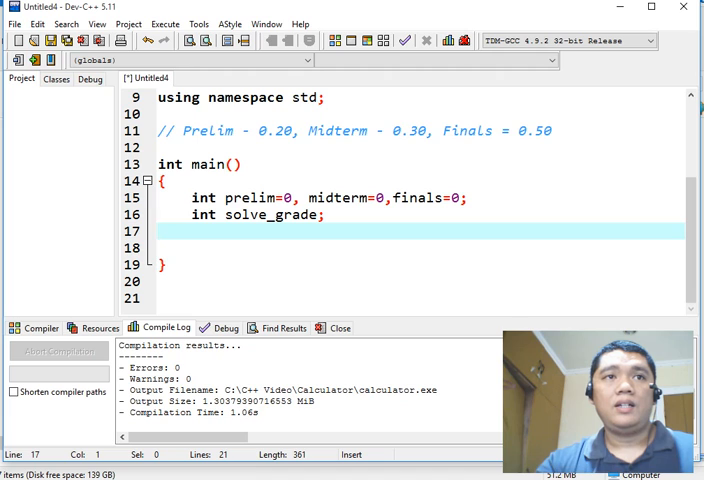
- Write cout statements printing the tabbed title 'General Average Grade Solver in C++'
type("co")
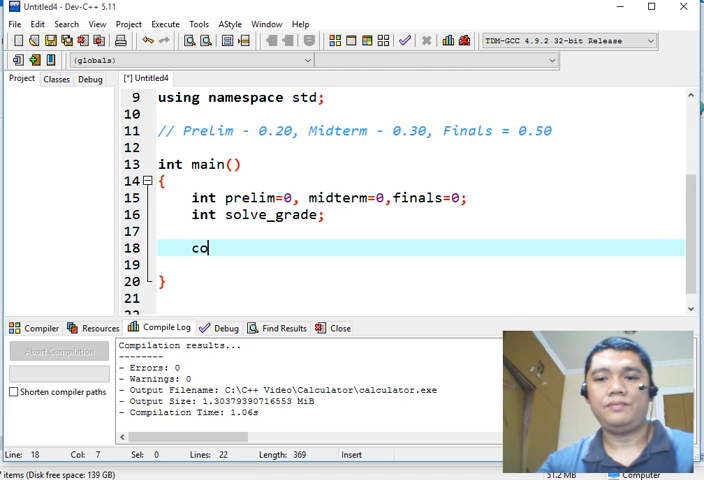
type("ut <<\"\\\"")
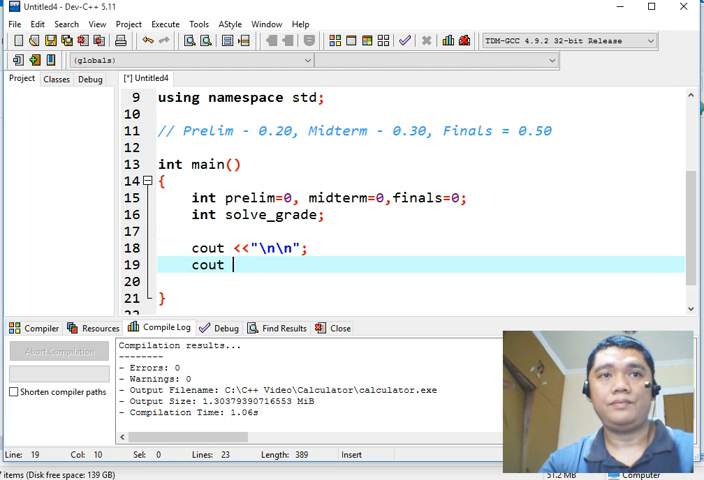
type("<<\"\\t\"")
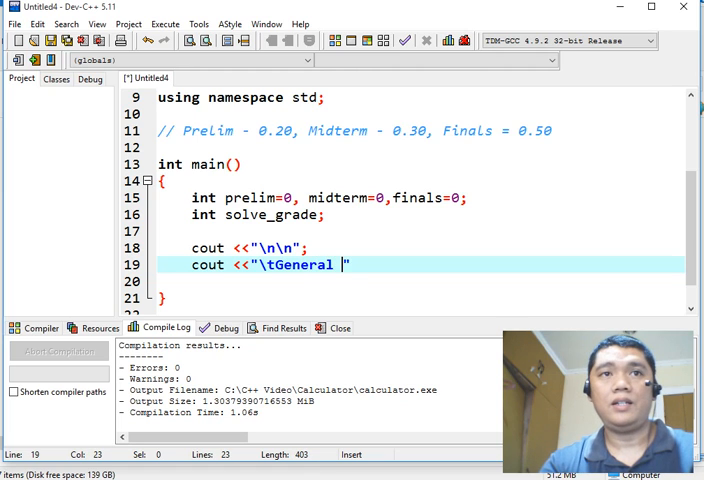
type("Average")
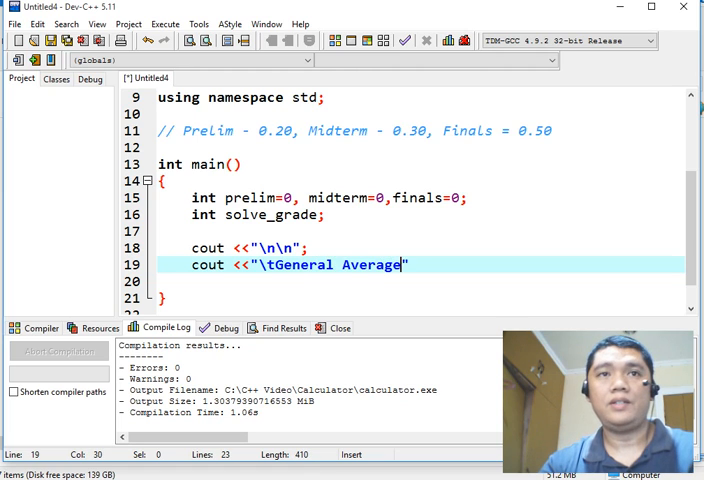
type("Grade")
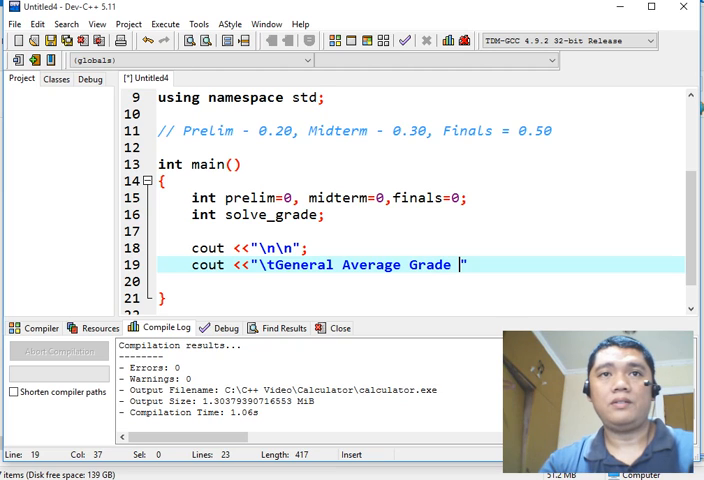
type("Solver i")
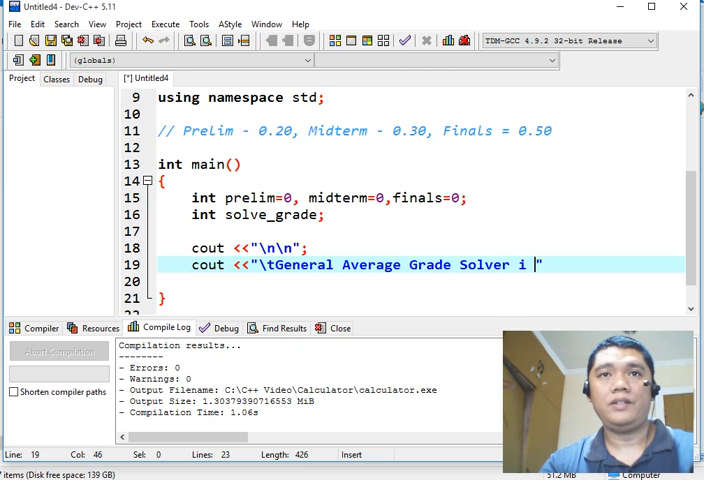
type("n C++")
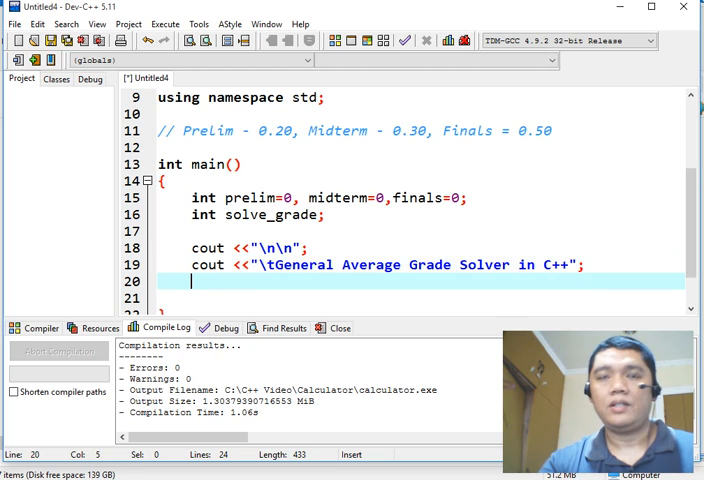
- Write the cout "Subject Name : " prompt and start a gets() call
type("cout <<")
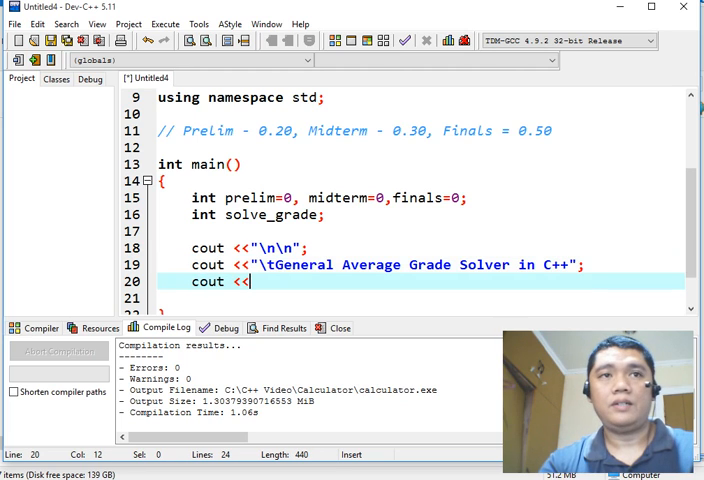
type("\"\\n\\n\";")
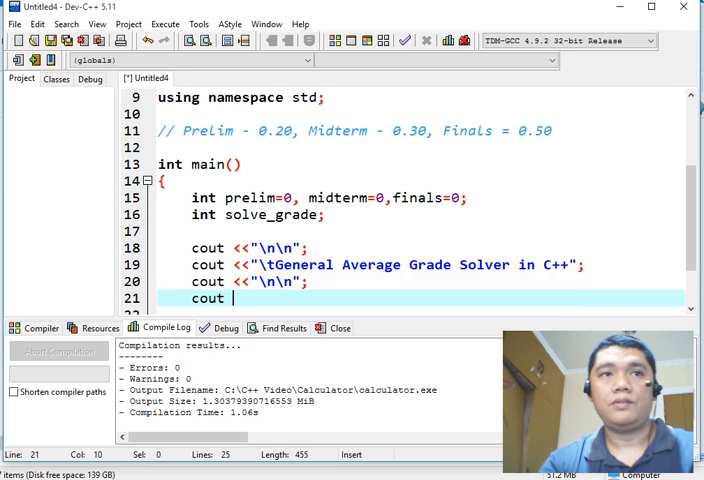
type("<<\"")
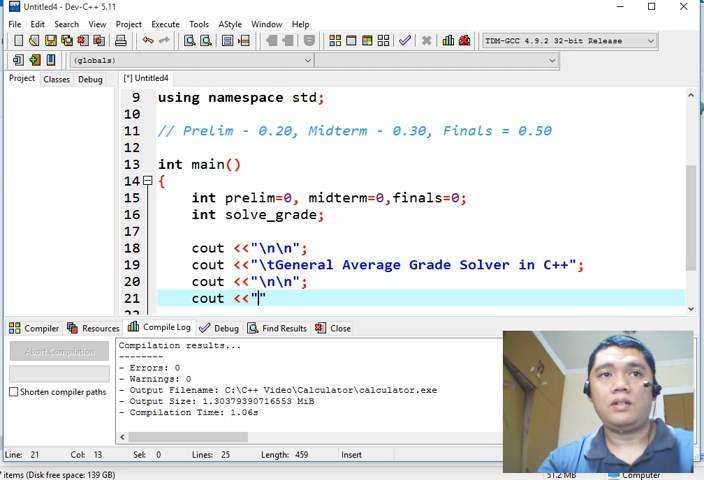
type("Subject Name : \";")
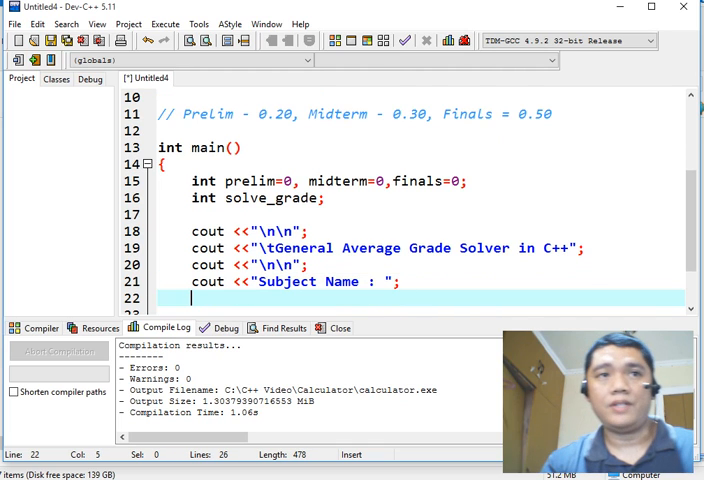
type("gets()")
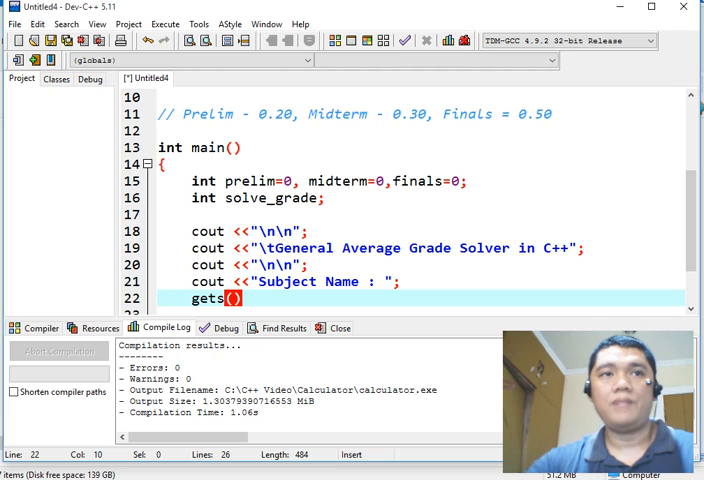
- Check the string.h include for gets, then remove the closing parenthesis of gets
double_click(207, 298)
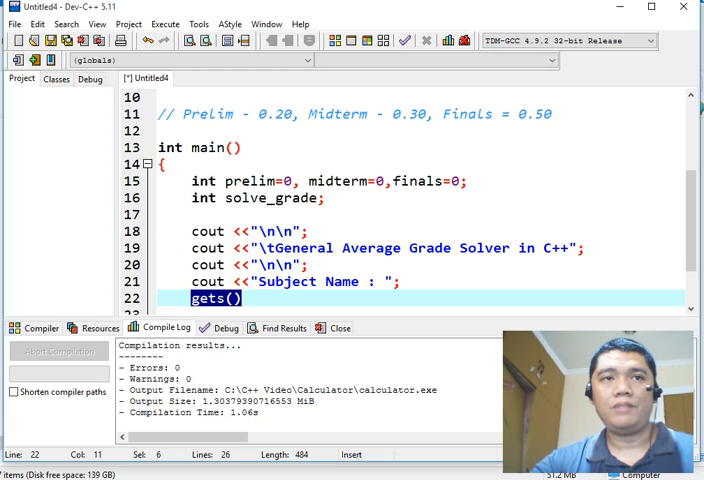
scroll("up", 3)
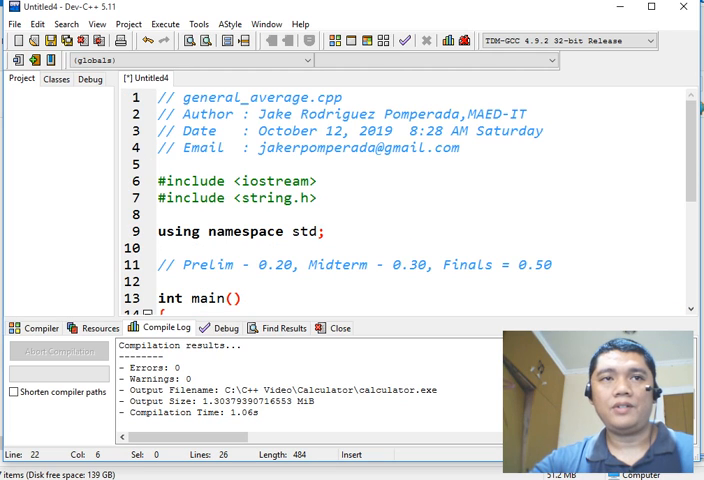
double_click(273, 197)
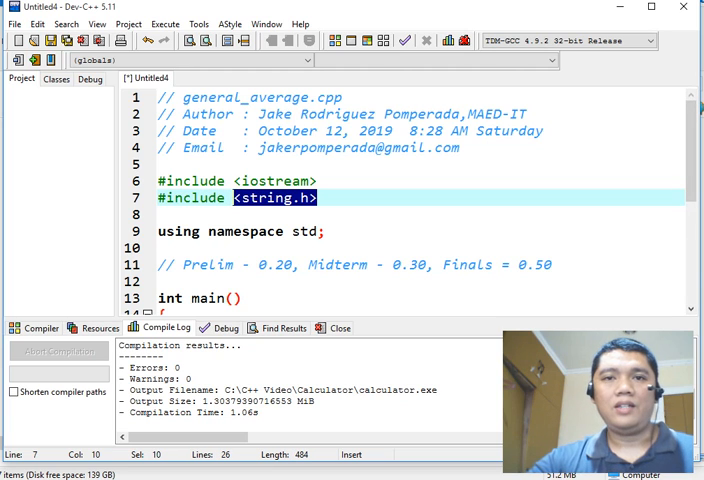
scroll("down", 3)
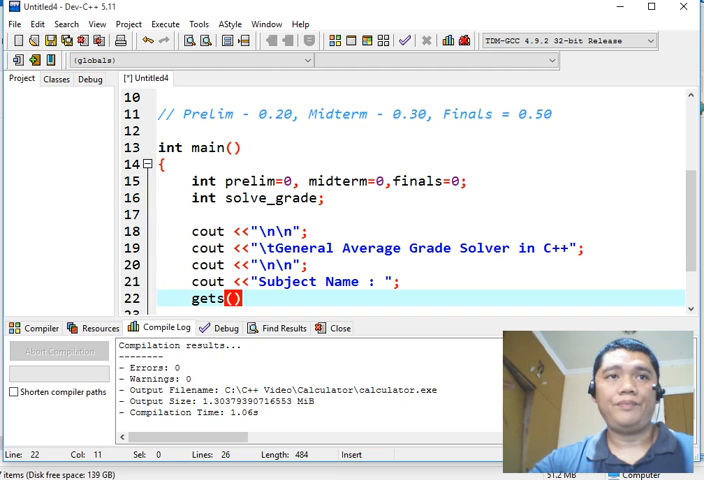
key("Backspace")
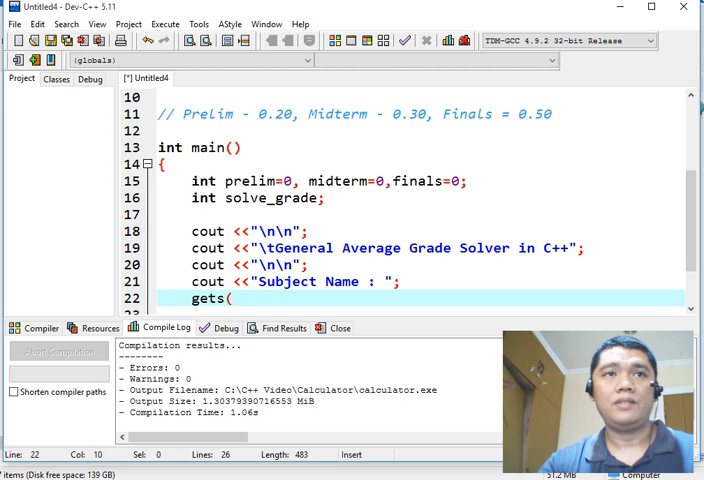
key("shift")
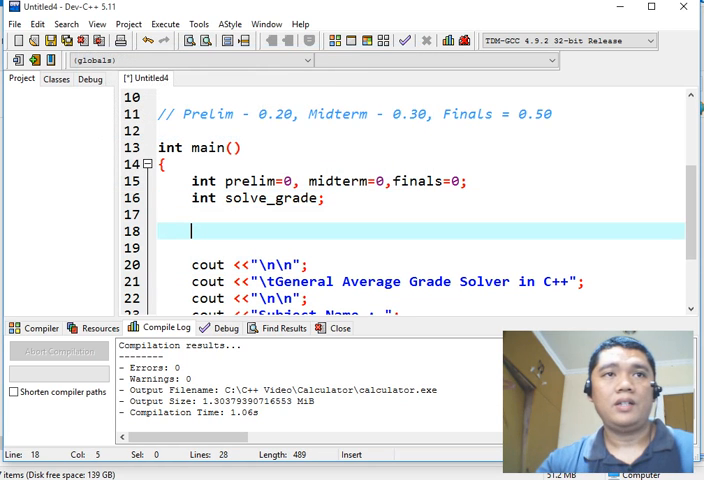
- Declare char subject[100]; and complete the call as gets(subject);
type("char sib")
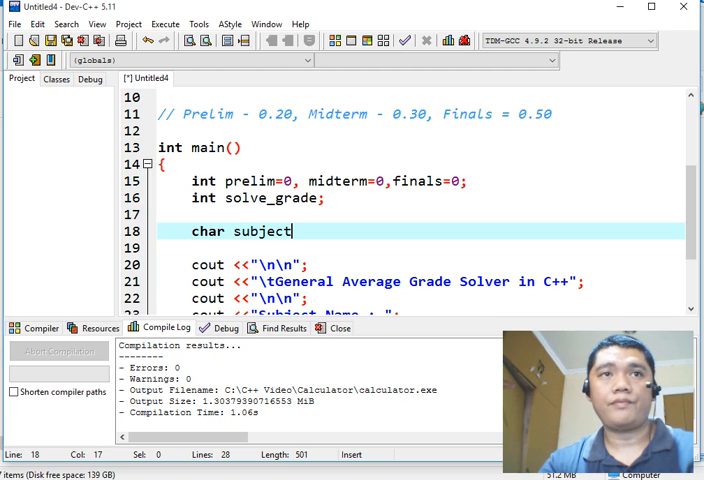
type("[100];")
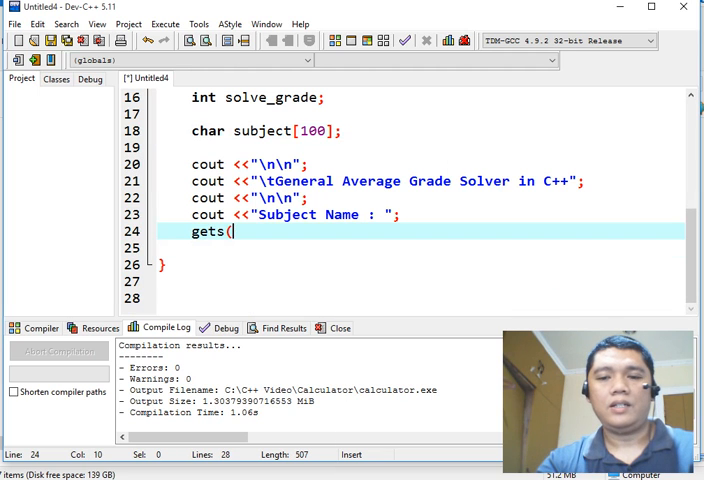
type("sibje")
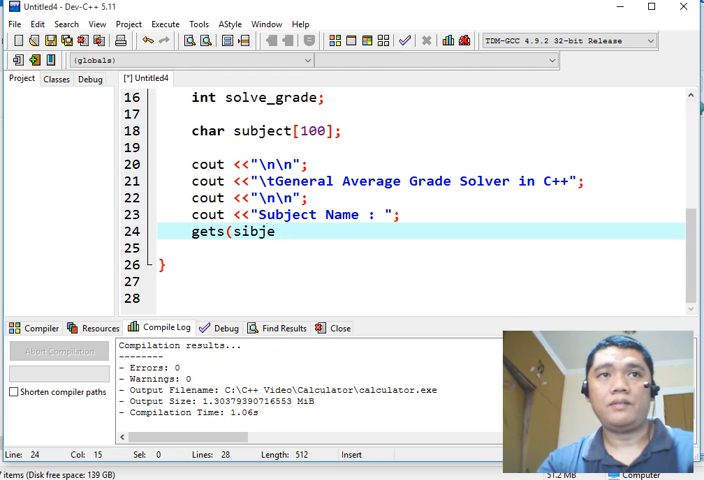
type("subject);")
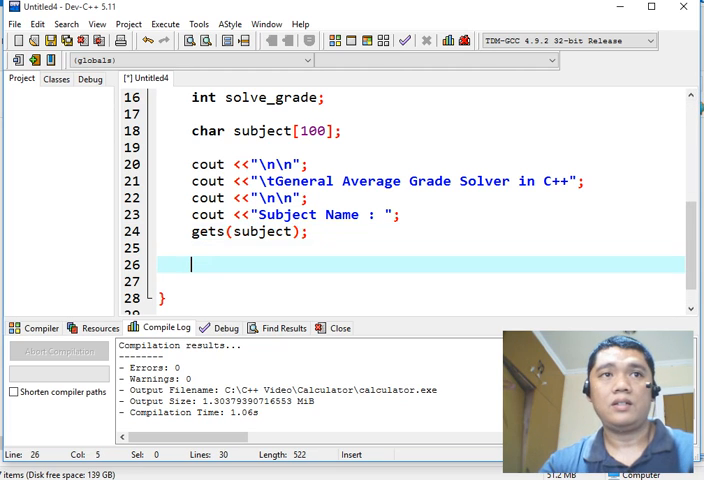
- Write 'Enter Prelim/Midterm/Final Grade :' prompts each followed by a cin read
type("cout <<\"")
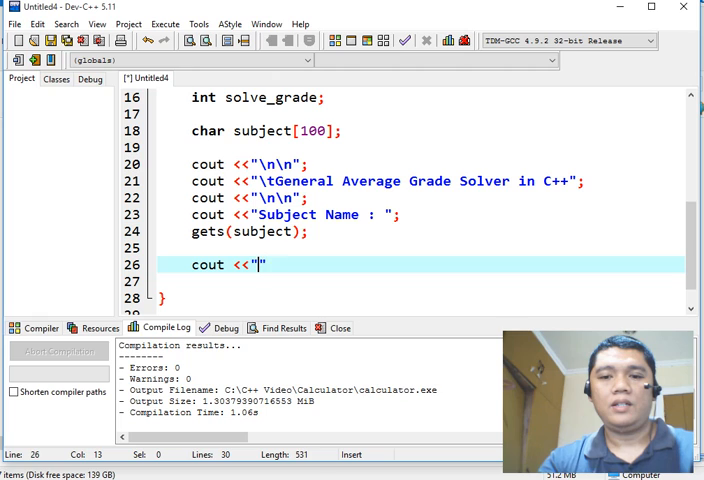
type("Enter Prelim F")
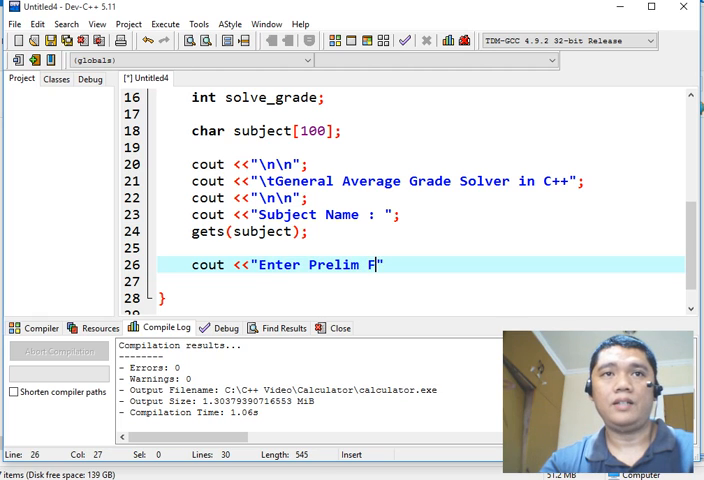
type("Grade :")
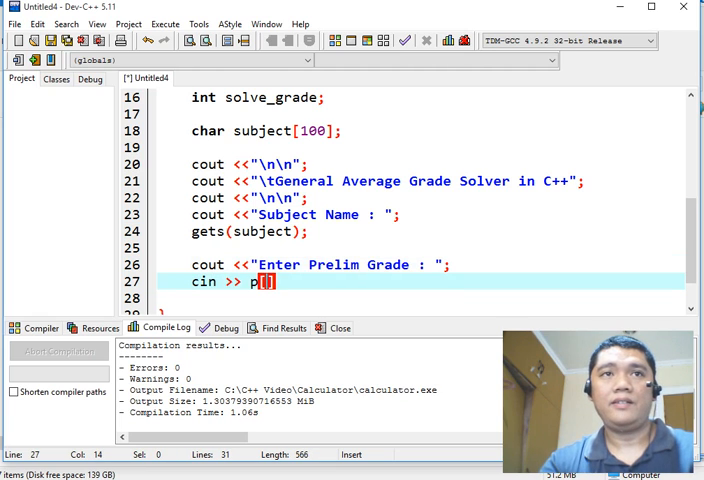
type("rel")
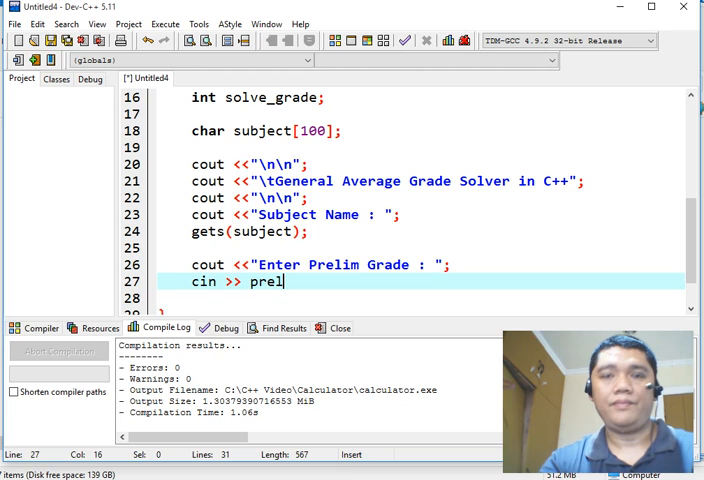
type("im;")
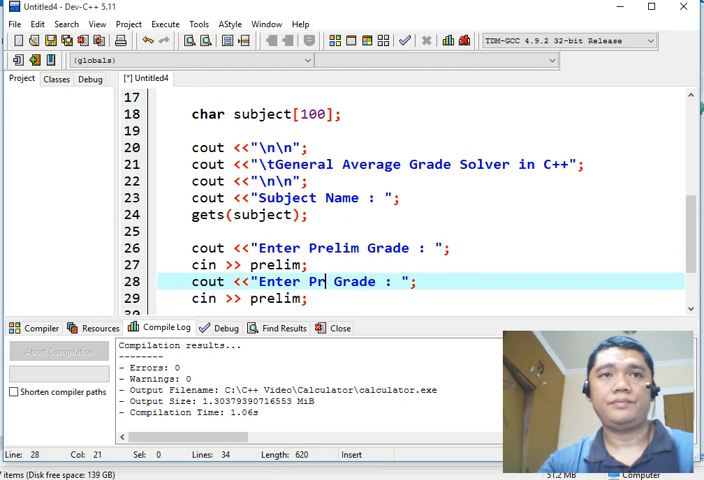
type("Midterm")
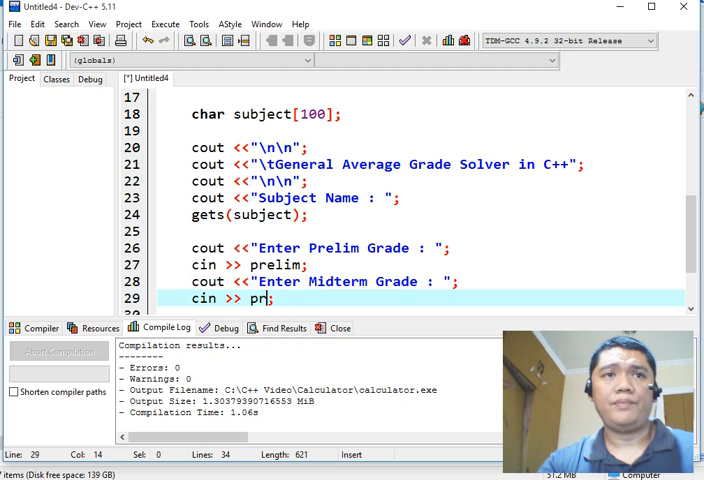
key("Backspace")
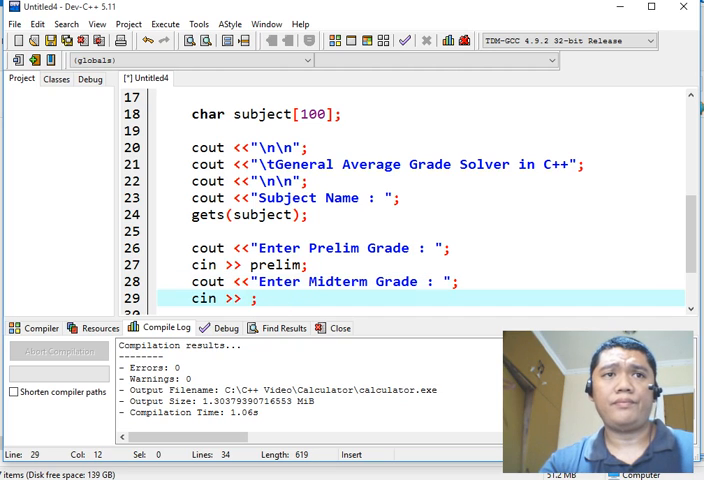
type("midterm")
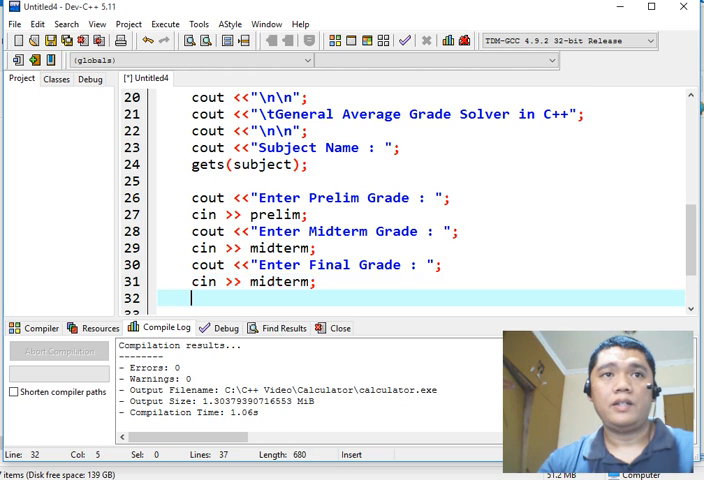
- Begin the formula solve_grade = (prelim * 0.2) after checking the variable name
scroll("up", 3)
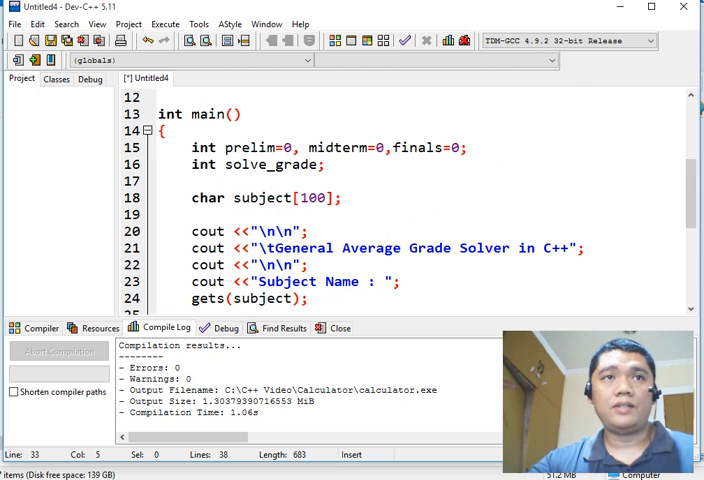
double_click(272, 164)
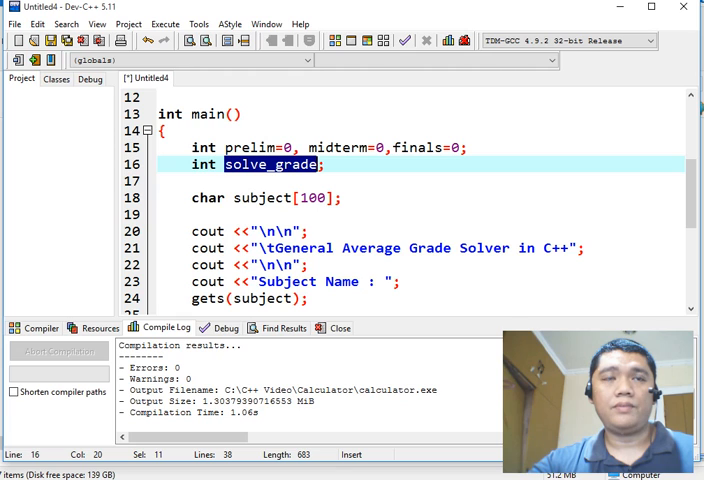
scroll("down", 3)
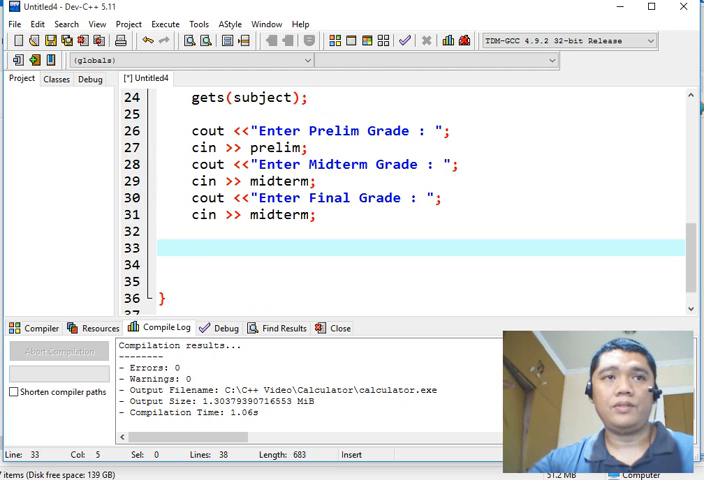
type("solve_gr")
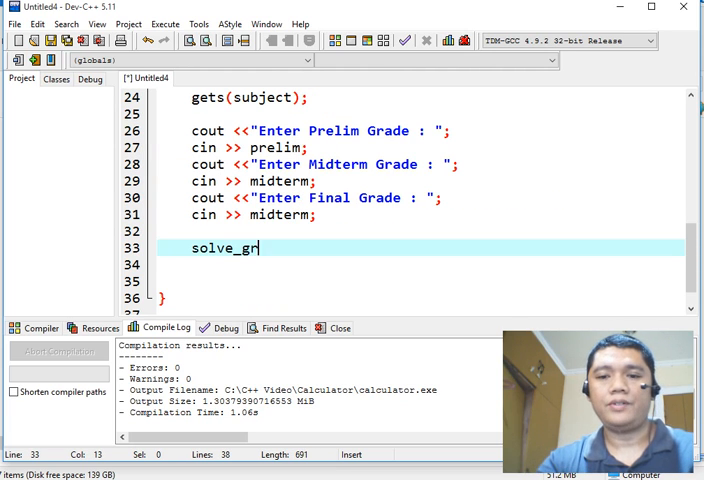
type("ade =")
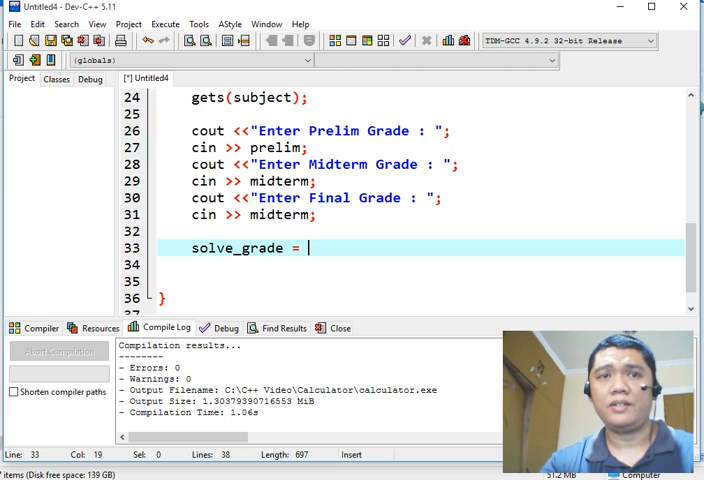
type("(prelim )")
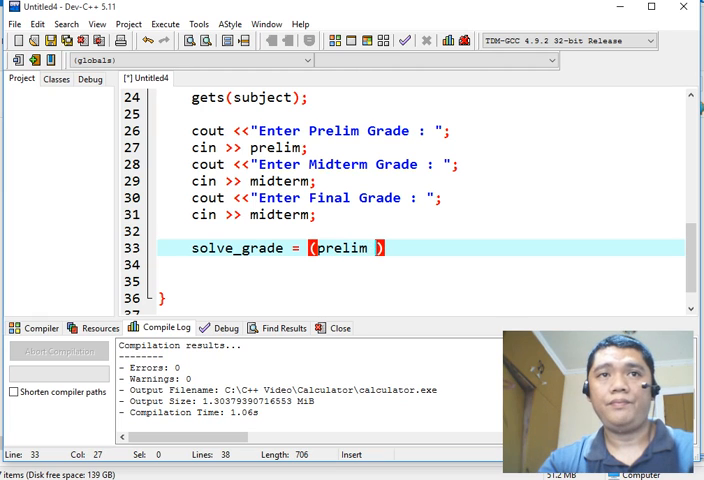
type("* 0.2")
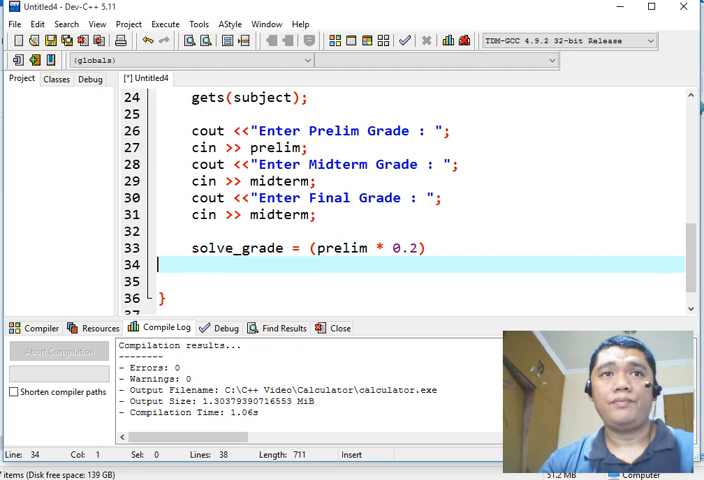
- Complete the formula with + (midterm * 0.3) + (finals * 0.5);
left_click(424, 247)
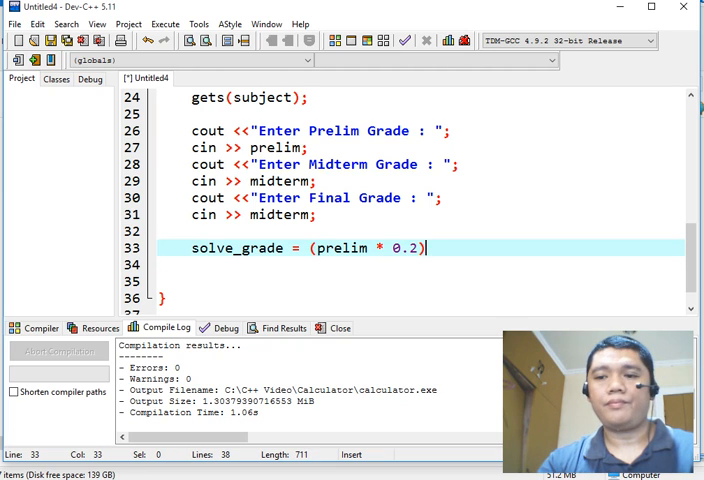
type("+")
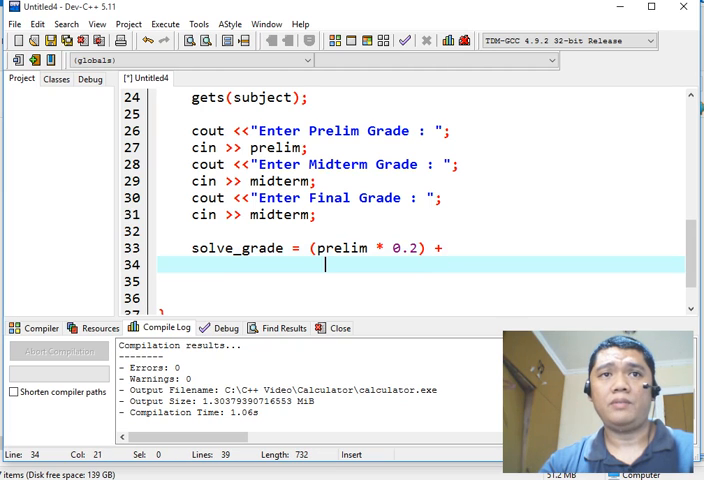
type("()")
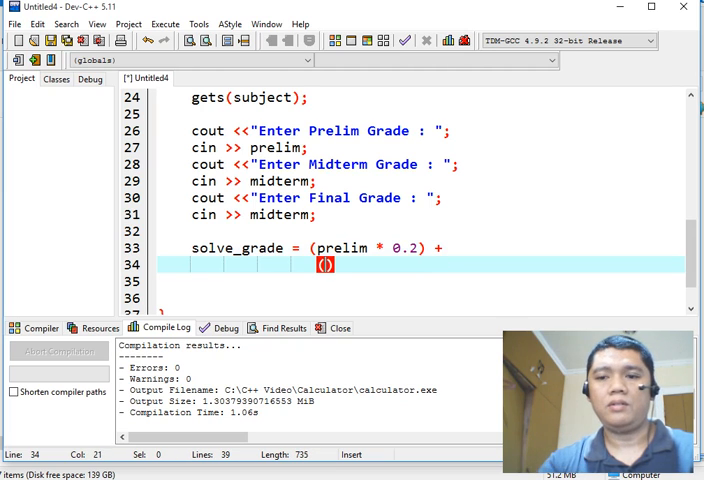
type("m")
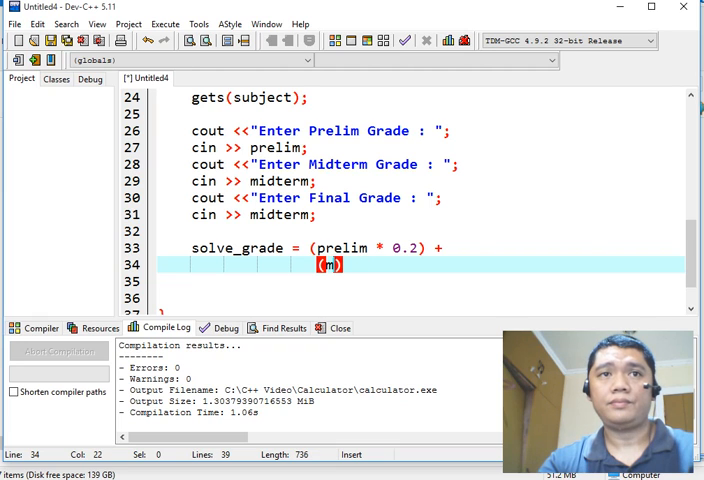
type("idterm *")
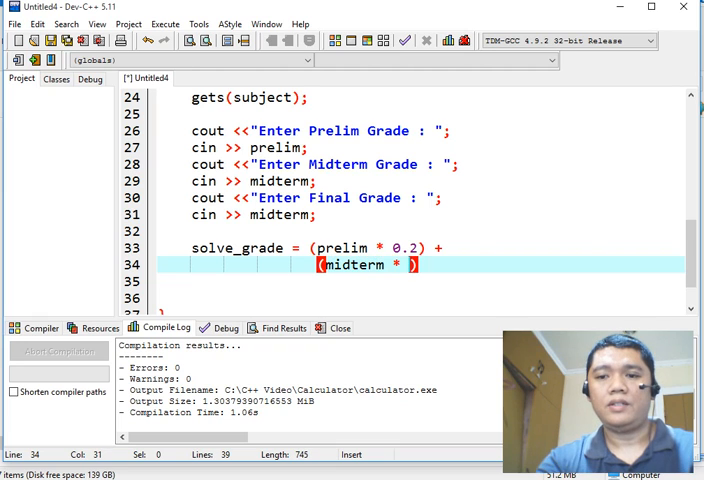
type("0.3")
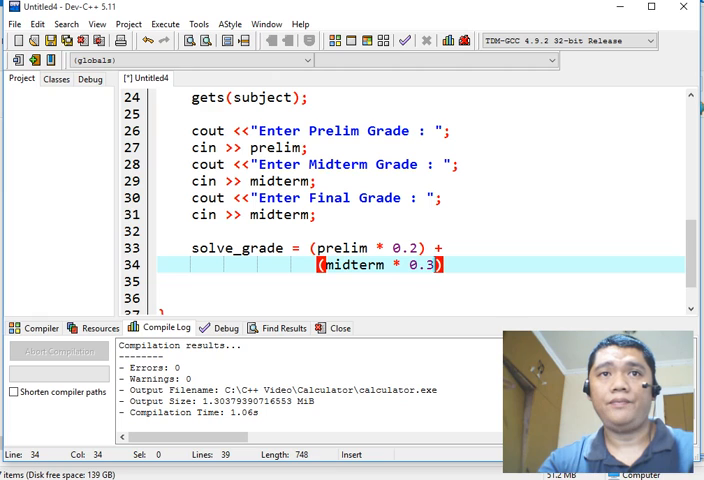
type("+")
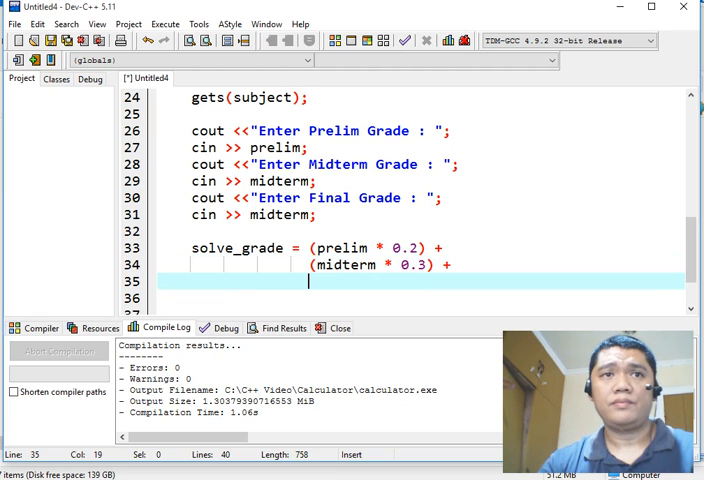
type("(FINA")
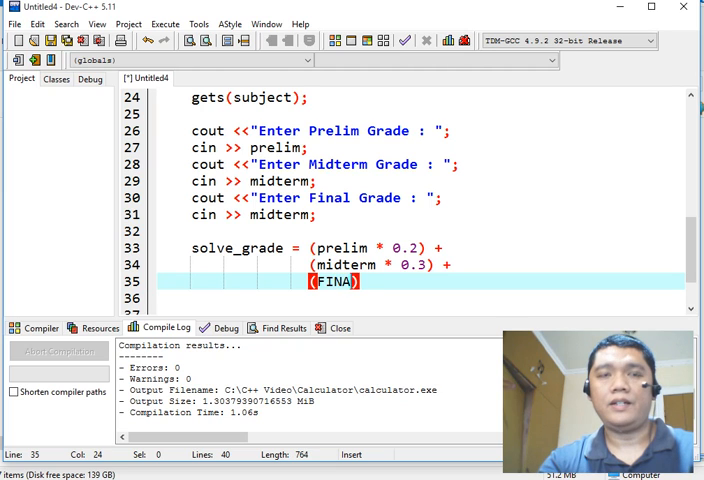
type("fina")
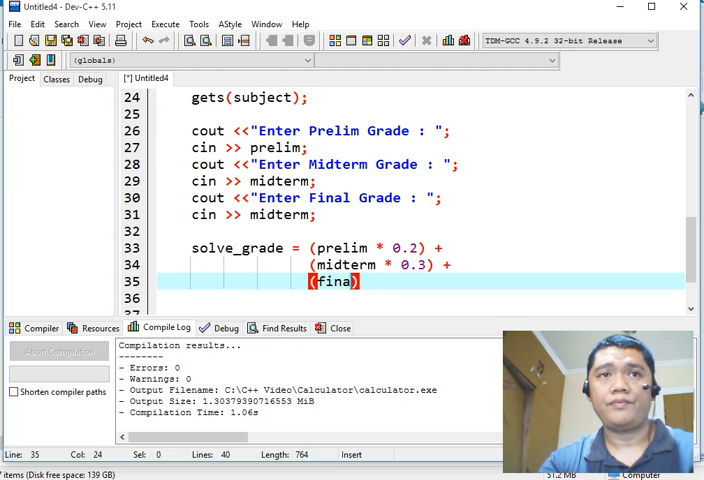
type("ls *")
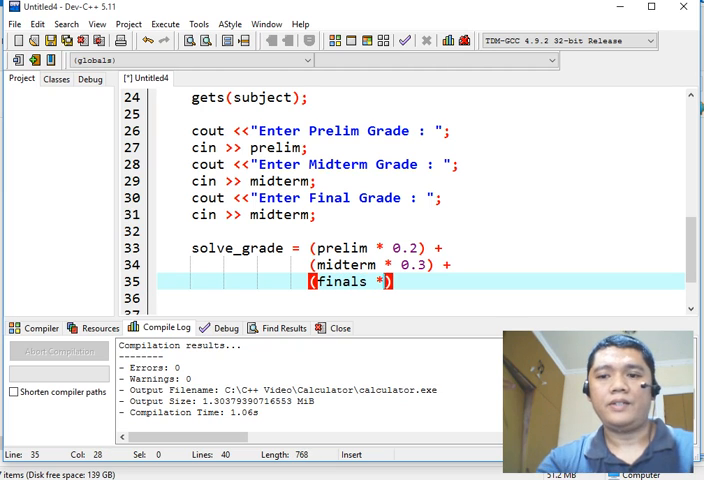
type("0.5")
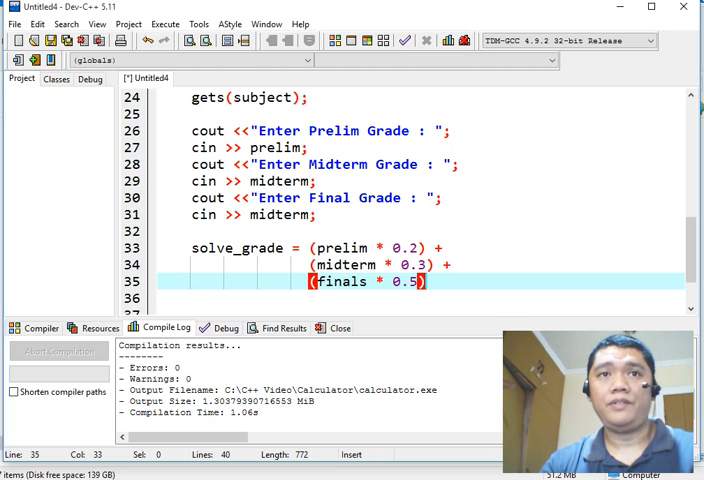
type(";")
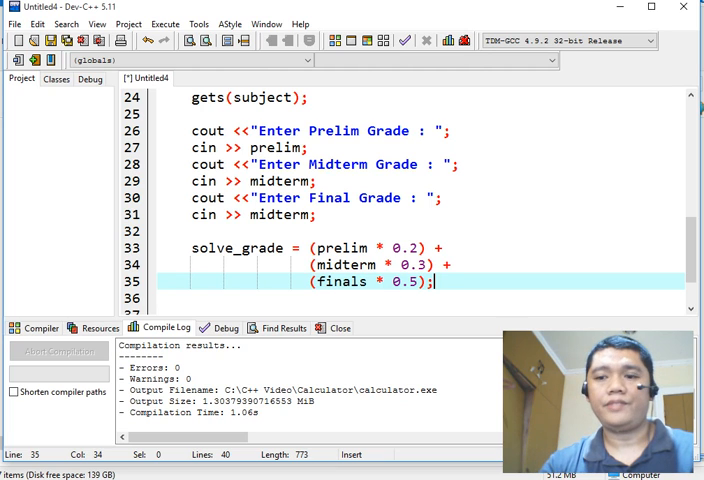
key("enter")
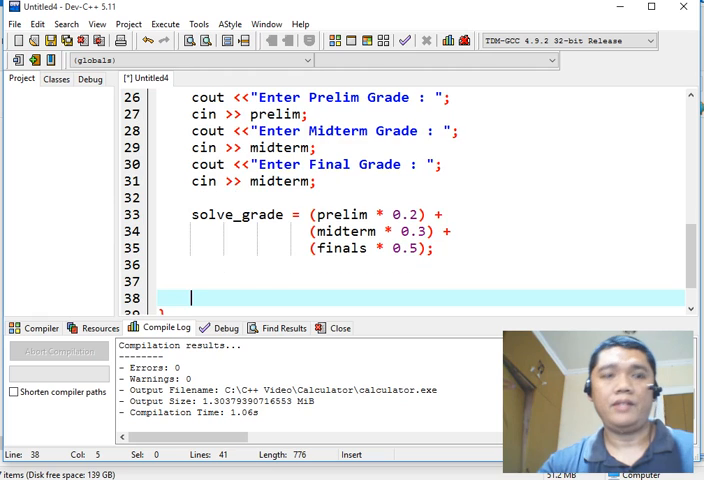
- Write cout statements printing a blank line and "Subject " followed by the subject variable
type("cout <<\"\"")
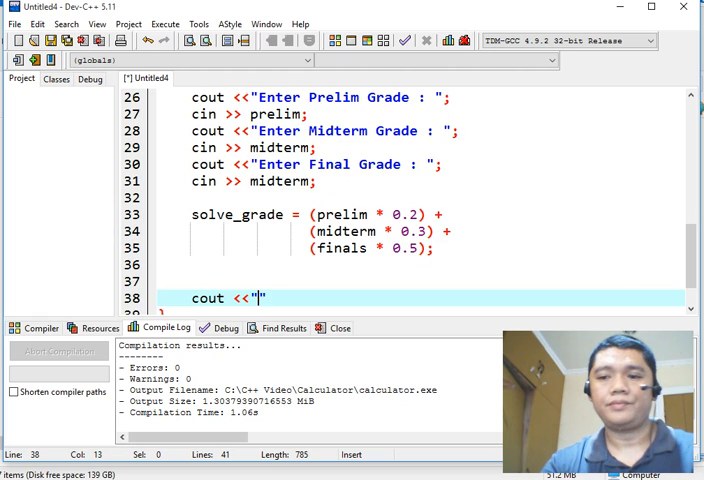
type("\\n\\n\";")
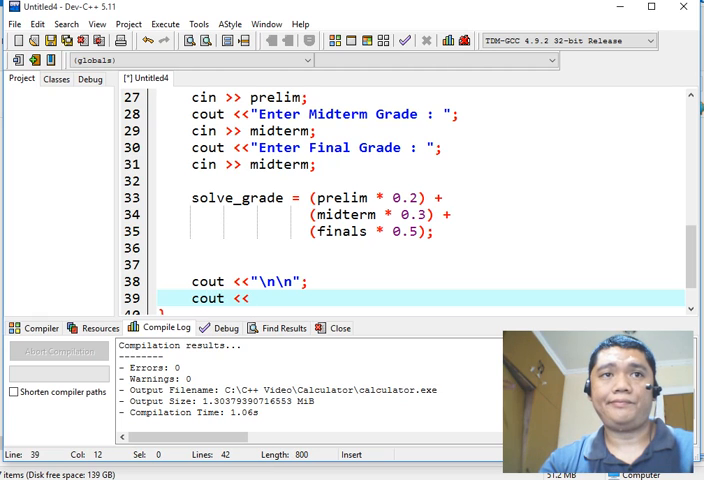
type("\"subj\"")
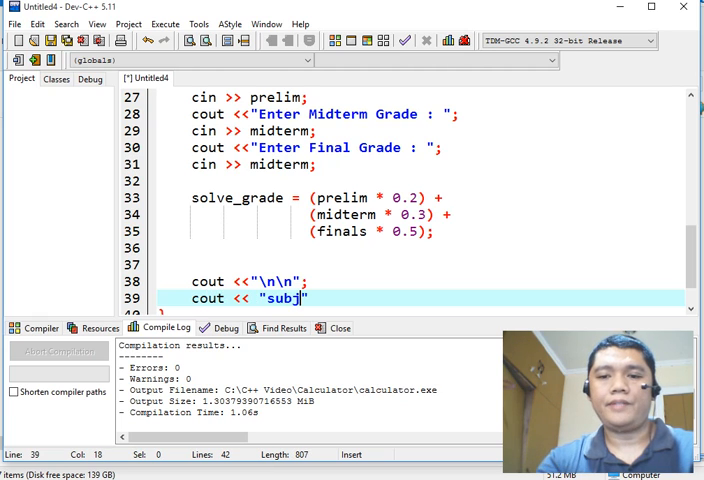
type("ect")
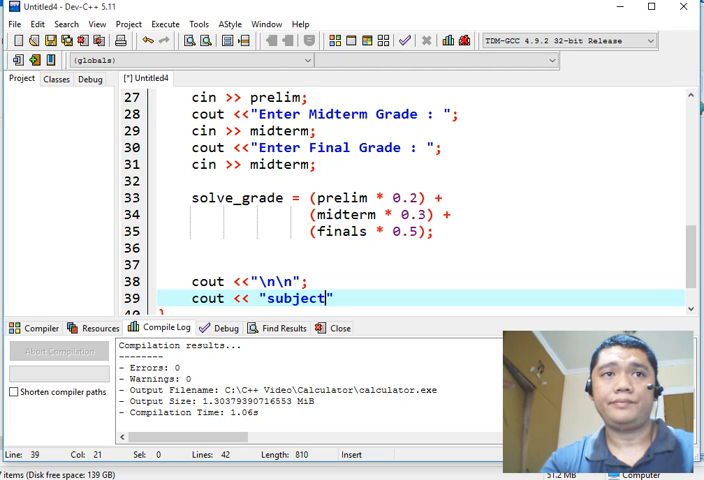
key("BackSpace")
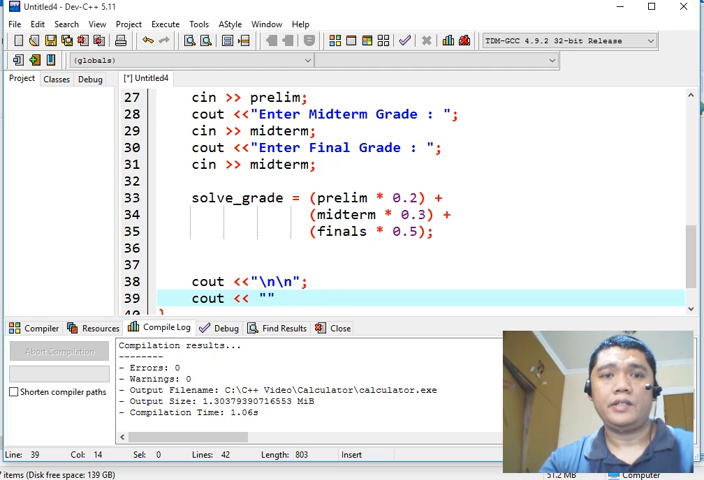
type("Subject :")
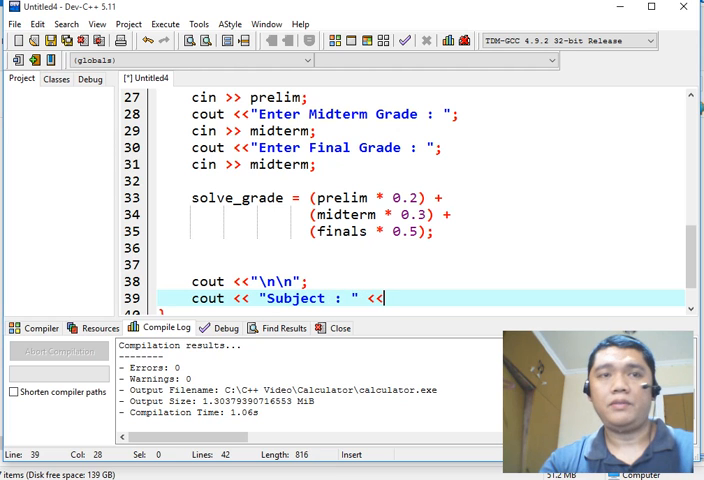
scroll("up", 3)
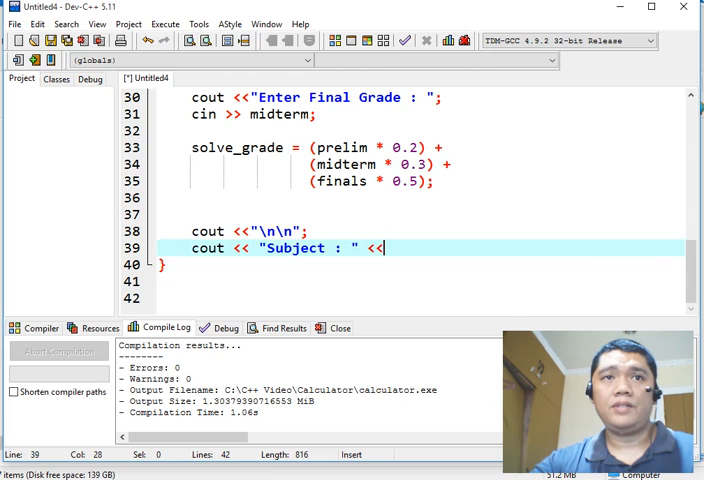
type("subject;")
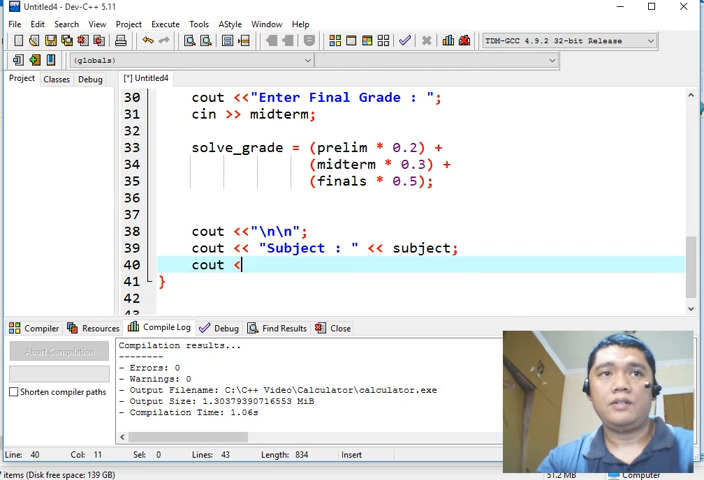
type("<<\"\\n\";")
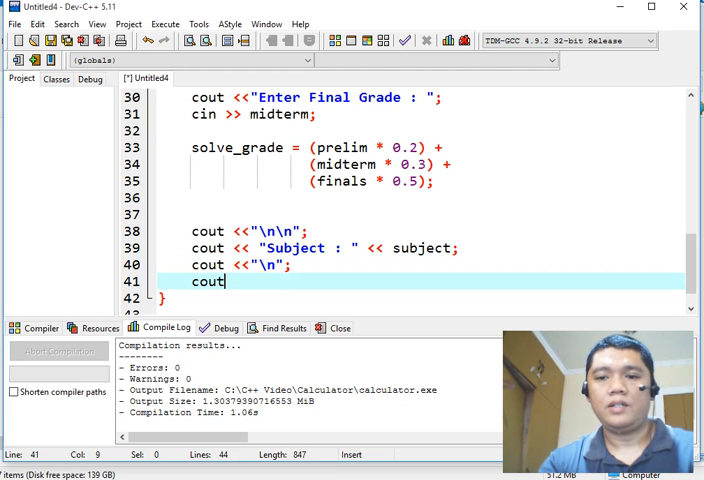
- Print "You general average grade is " followed by solve_grade and a period
type("<<\"You\"")
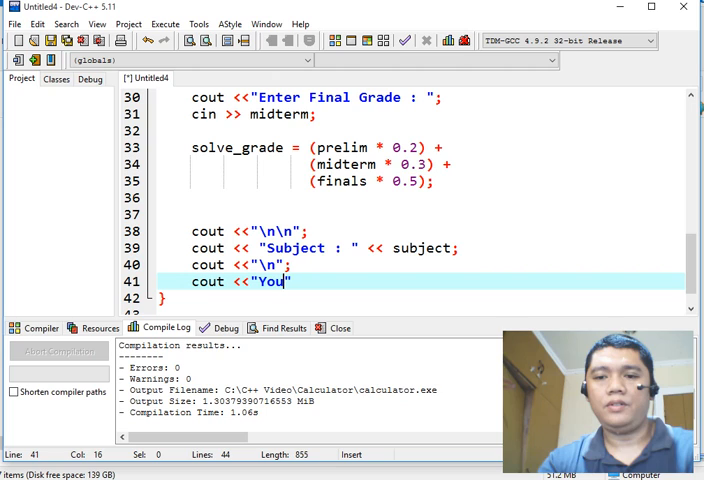
type("general average")
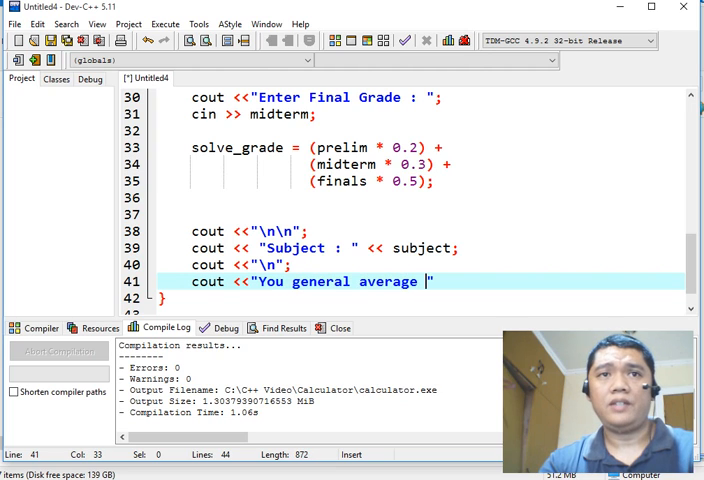
type("grade ui")
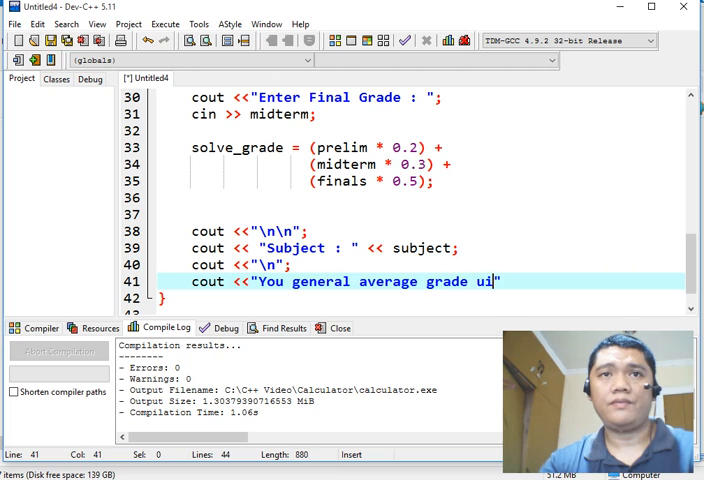
type("is")
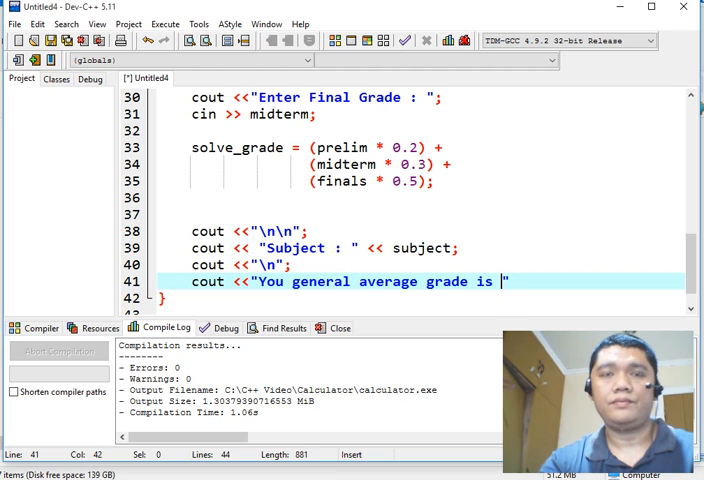
key("Return")
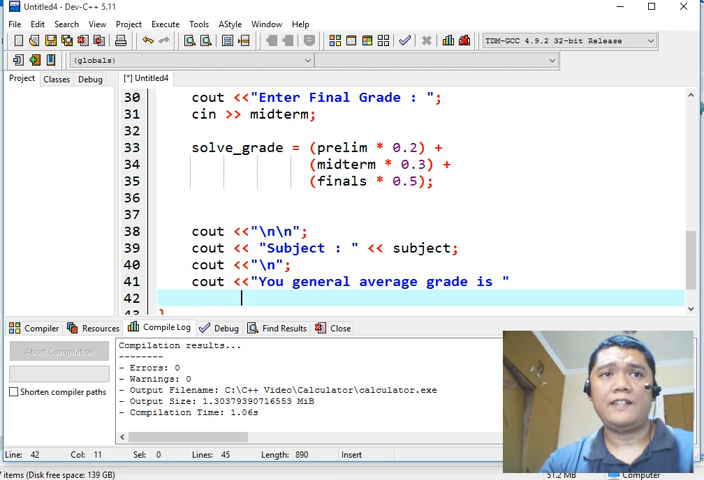
type("<<")
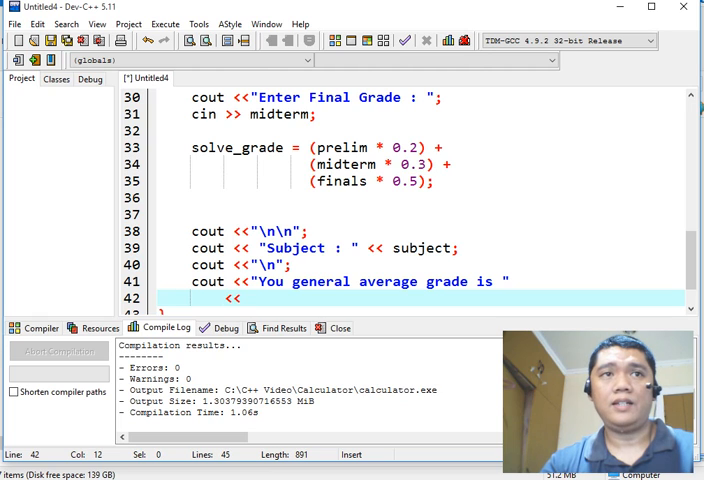
type("solve")
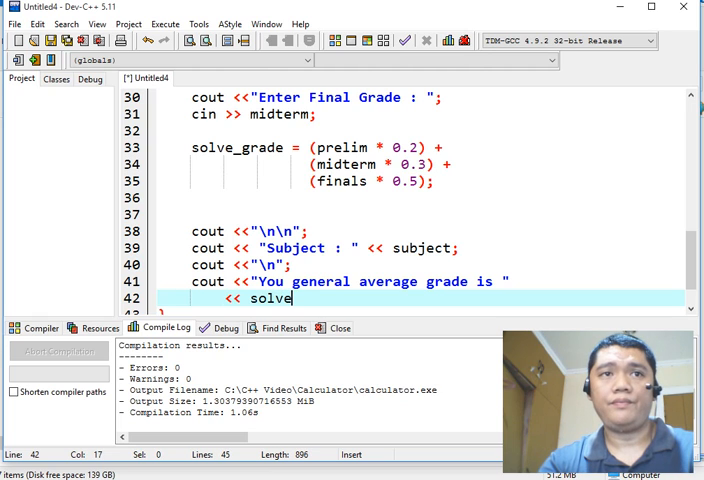
type("_grade <<\".\";")
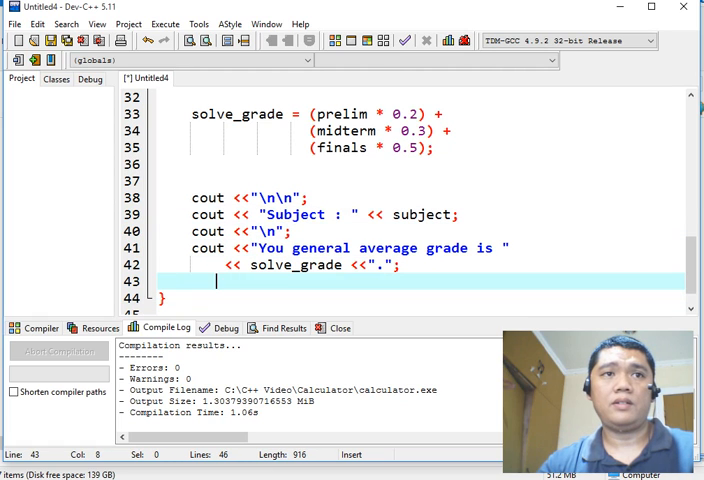
- Print a blank line and "\tEnd of the Program", adding \t to the output lines
type("cout <<\"\\n\\n\";")
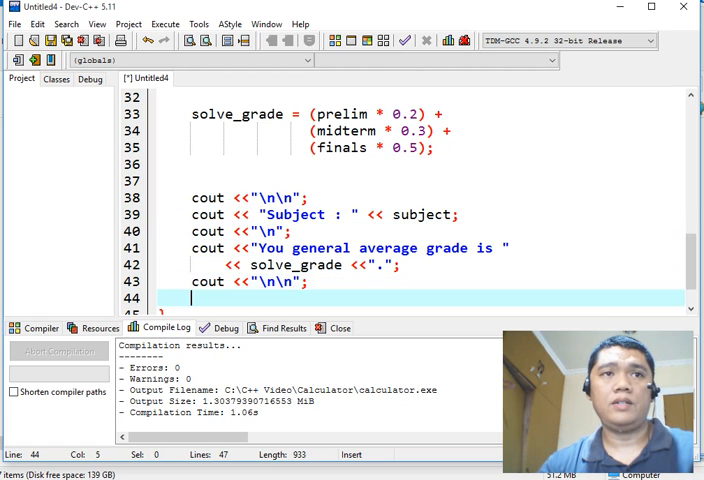
type("cout")
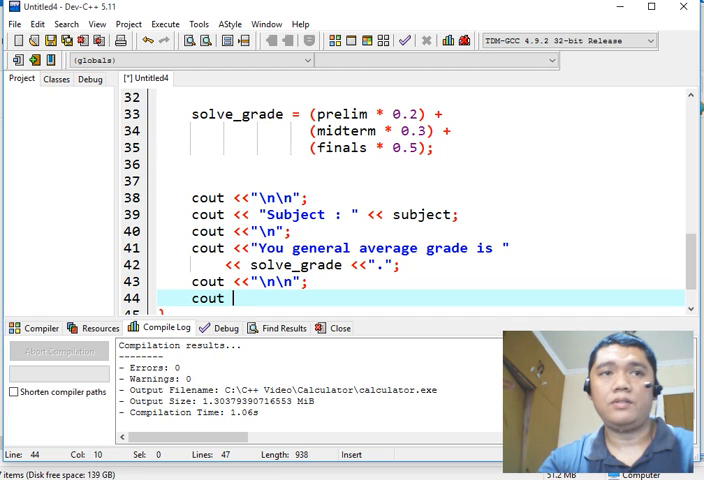
type("<<\"\"")
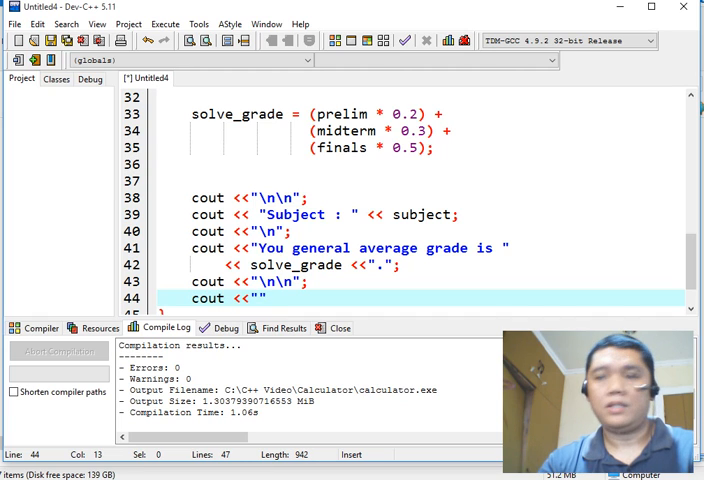
type("\\tEnd of th")
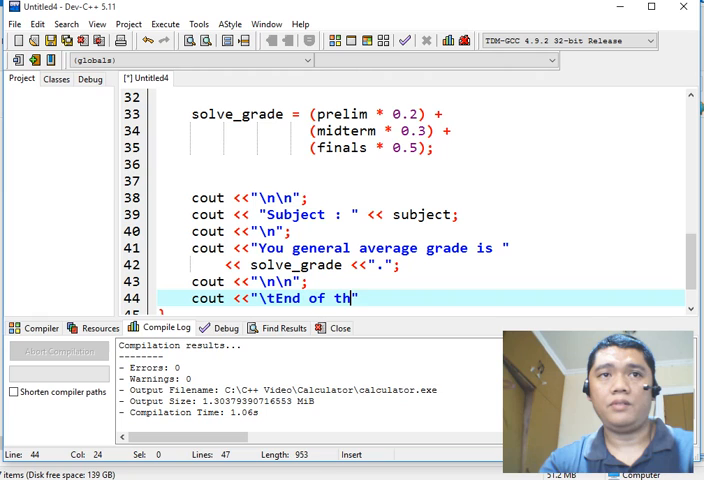
type("e Program")
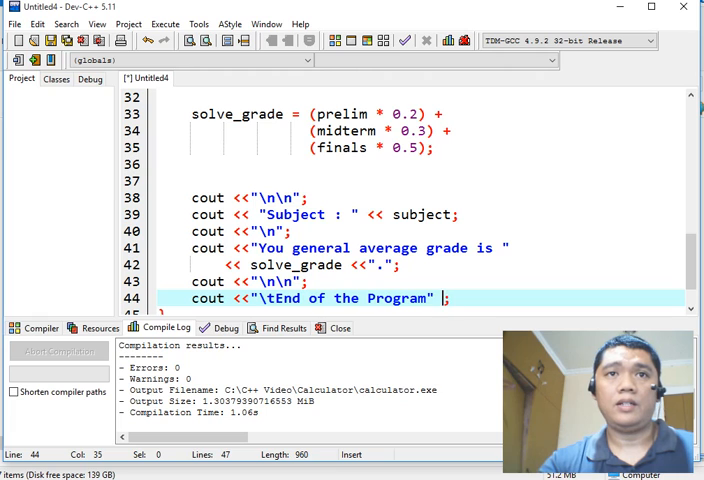
key("Backspace")
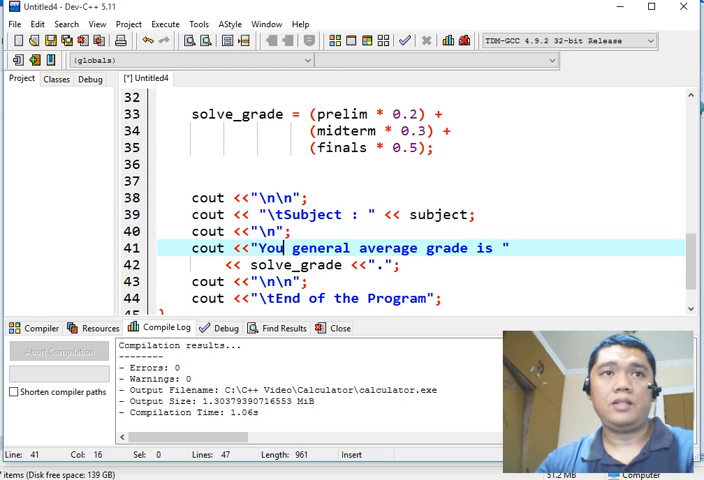
type("\\t")
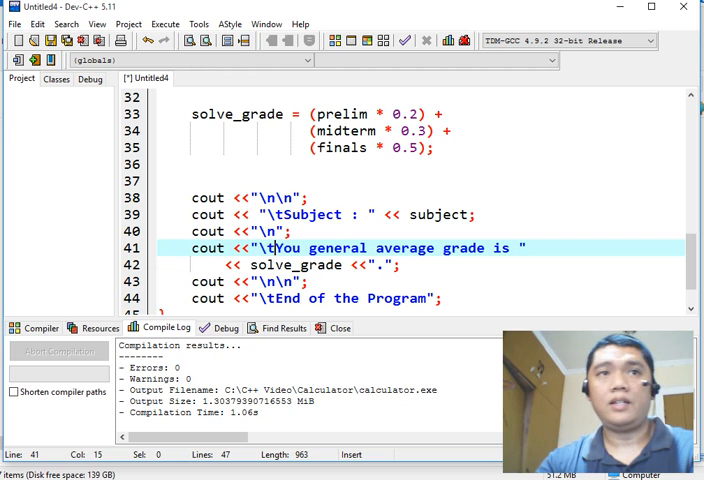
scroll("up", 3)
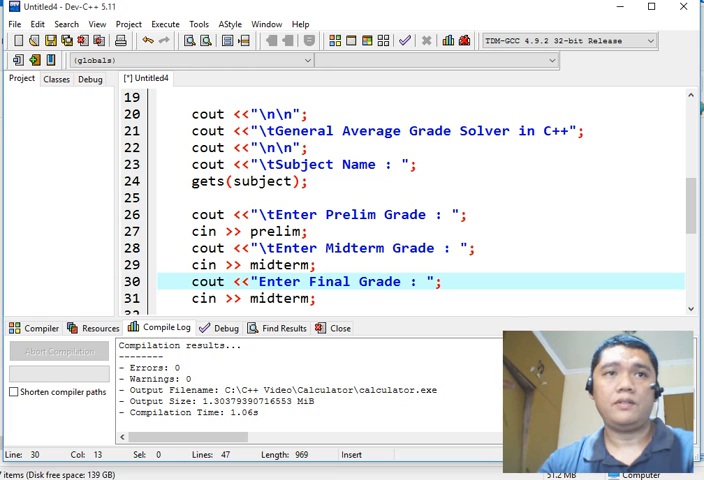
scroll("up", 3)
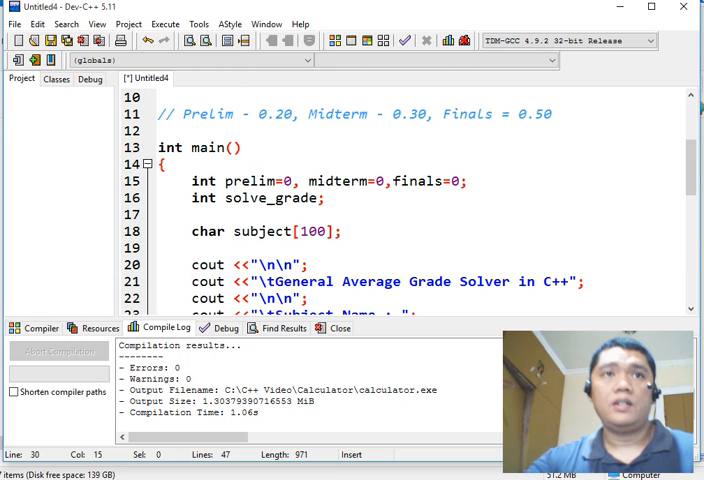
scroll("up", 3)
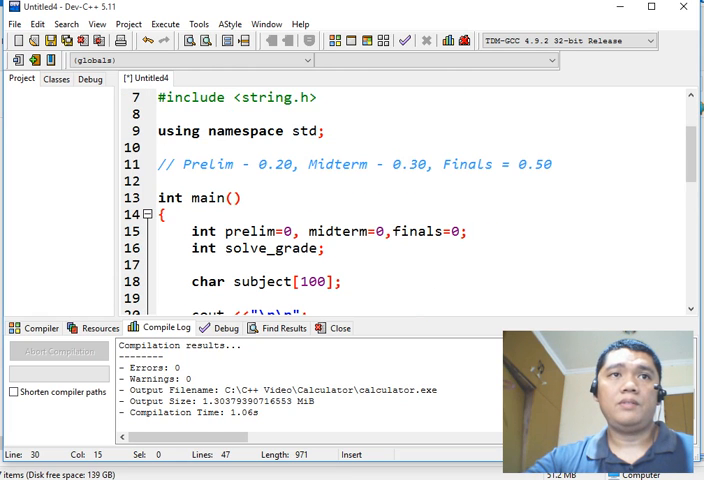
scroll("down", 3)
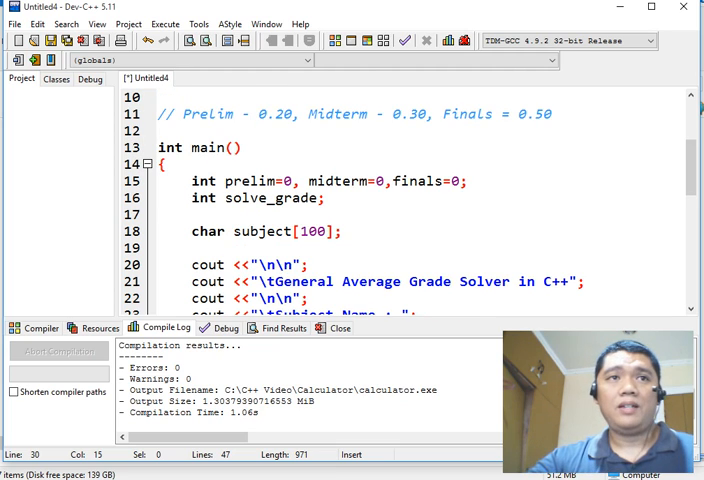
left_click_drag(191, 181, 341, 231)
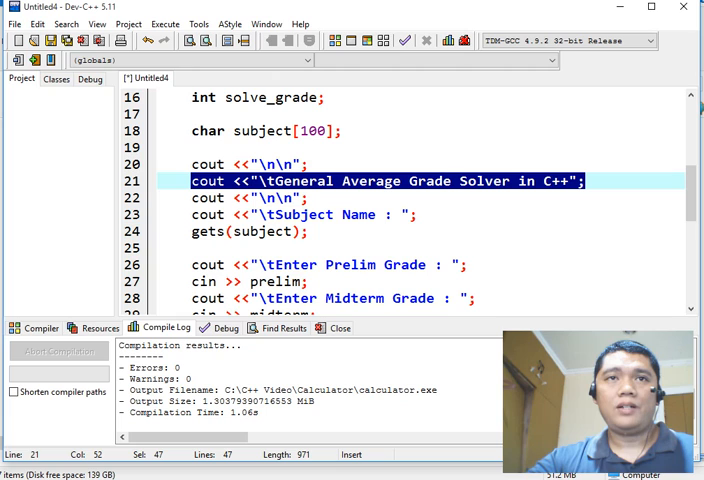
left_click(310, 231)
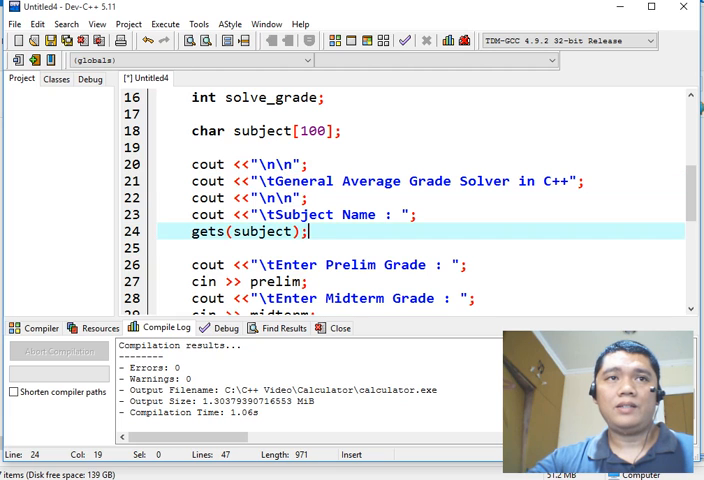
left_click_drag(192, 214, 312, 231)
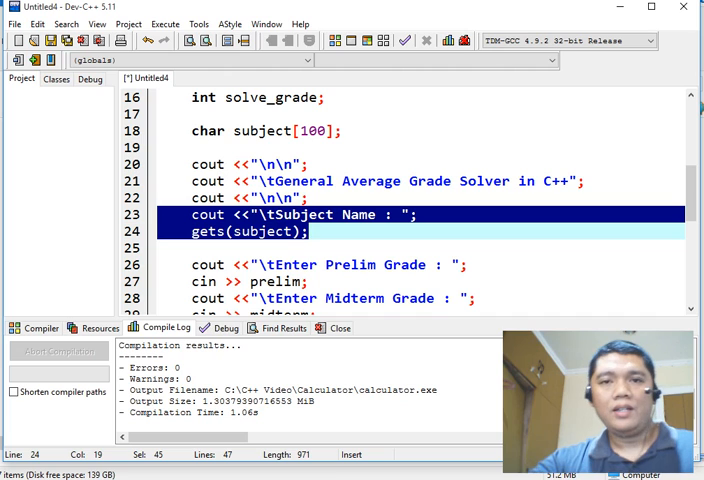
scroll("down", 3)
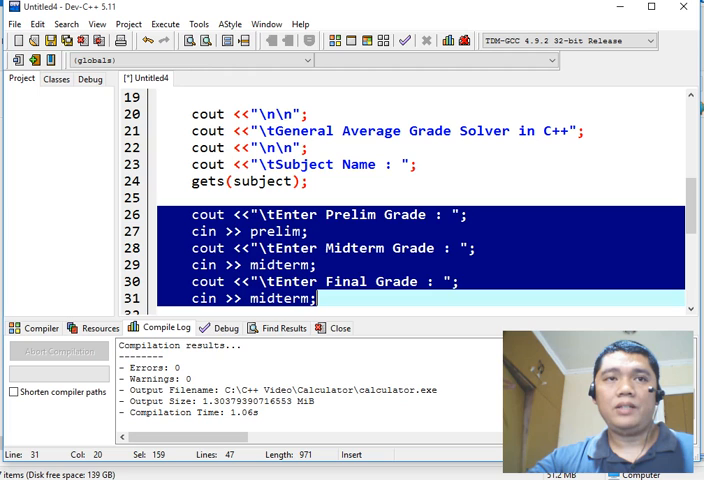
scroll("up", 3)
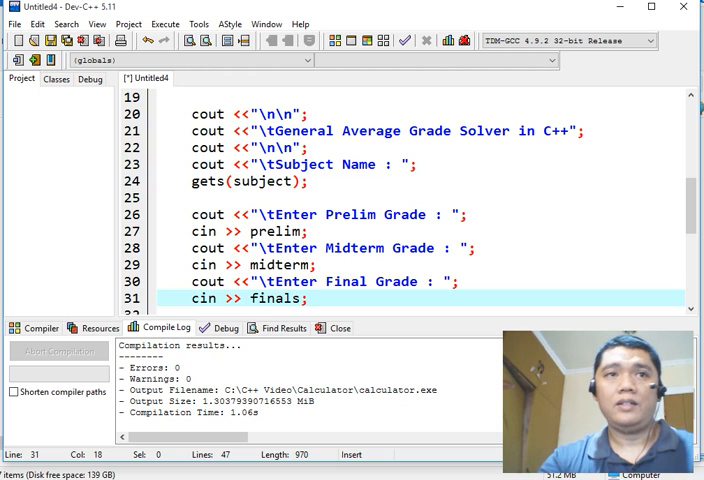
scroll("down", 3)
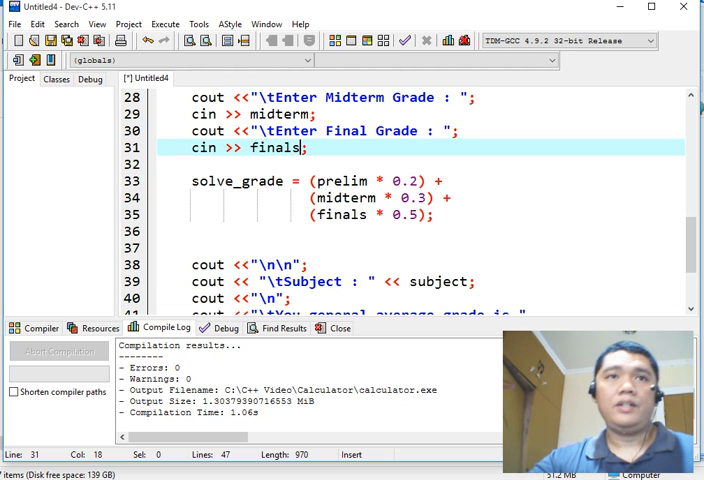
left_click(195, 247)
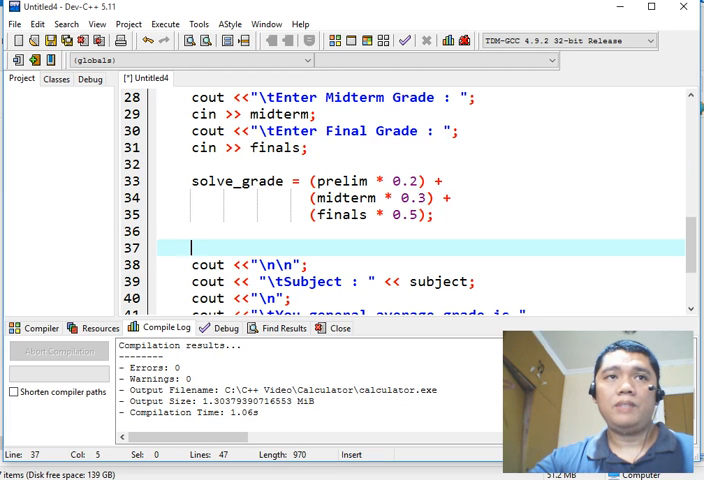
double_click(237, 181)
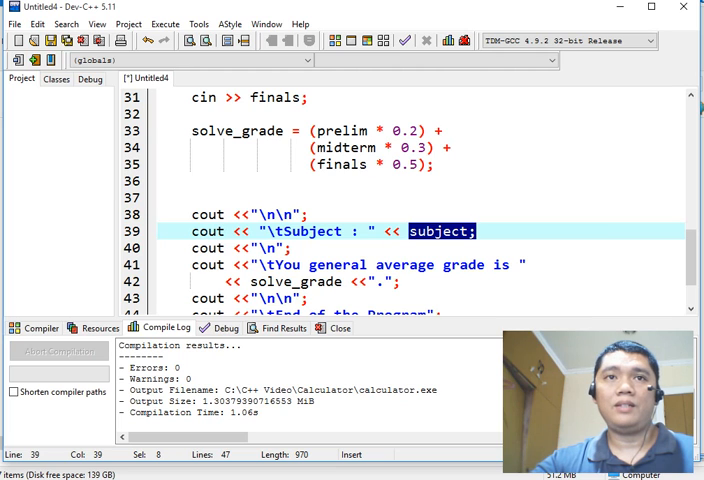
scroll("down", 3)
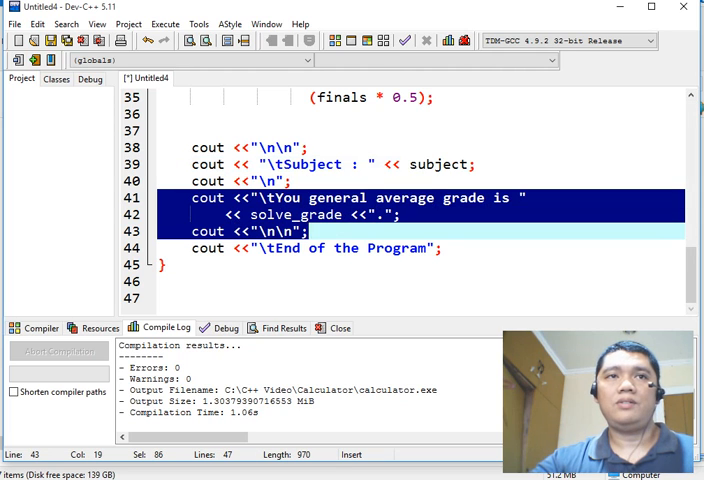
- Save the program as general_average.cpp inside a new General Average Grade folder
left_click(170, 264)
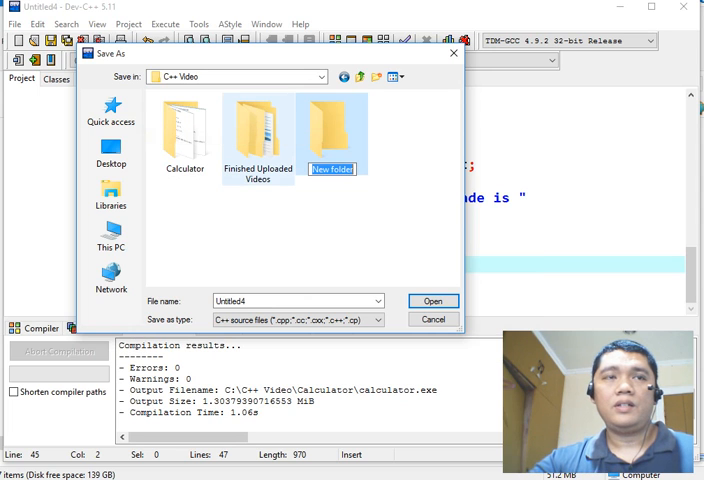
type("General Average Grade")
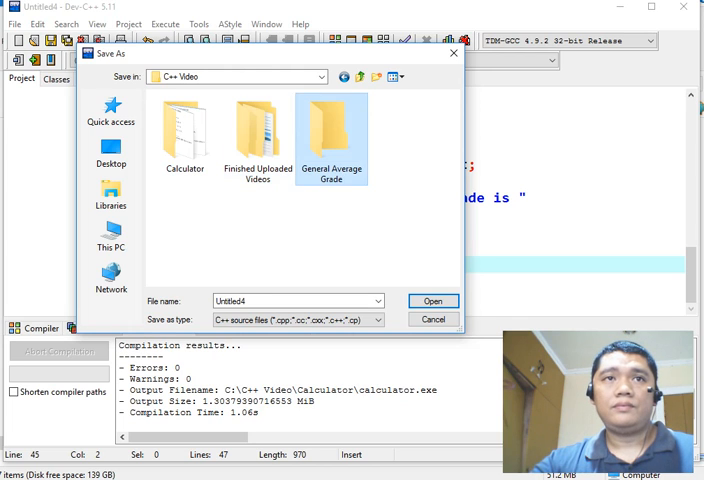
double_click(332, 140)
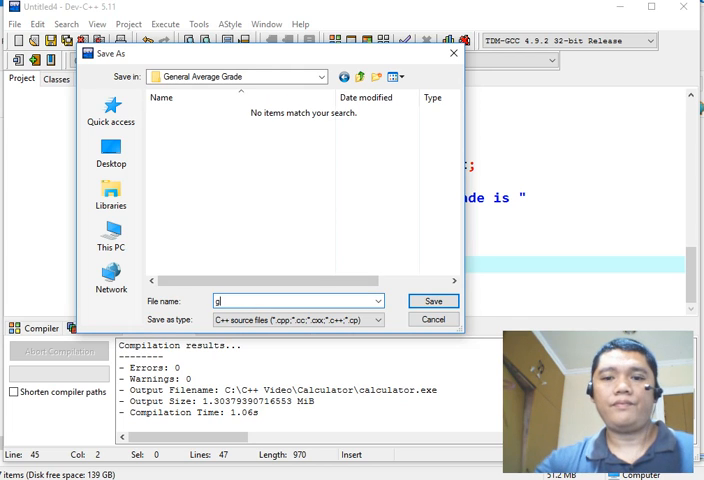
type("eneral_average.cpp")
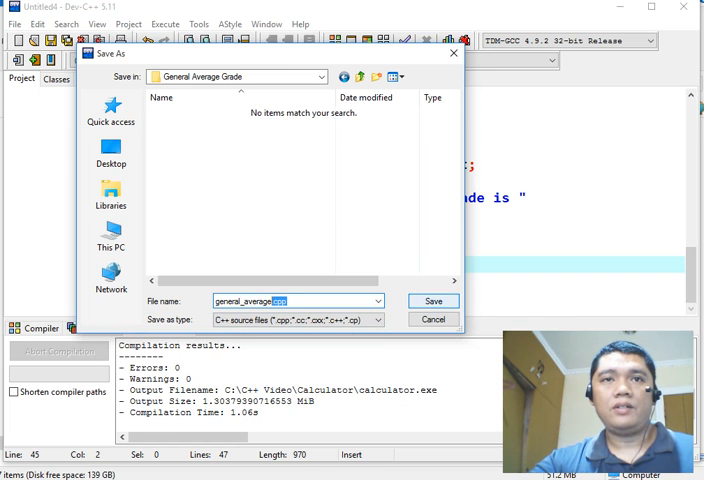
left_click(433, 301)
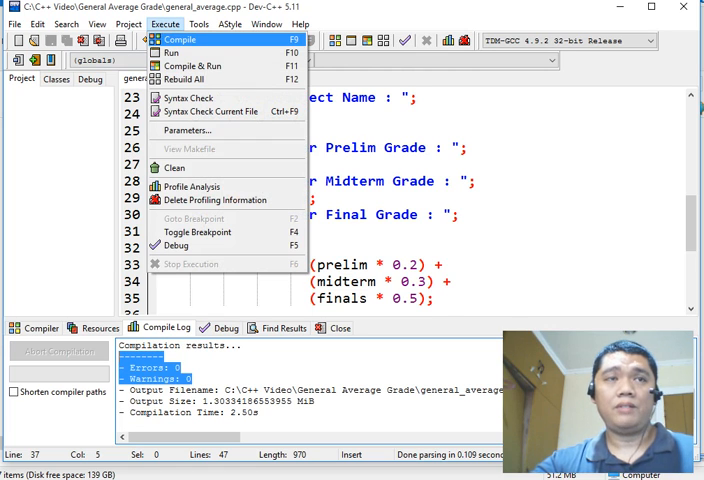
- Run the program entering College Algebra with grades 84, 87 and 91 for an average of 88
left_click(179, 39)
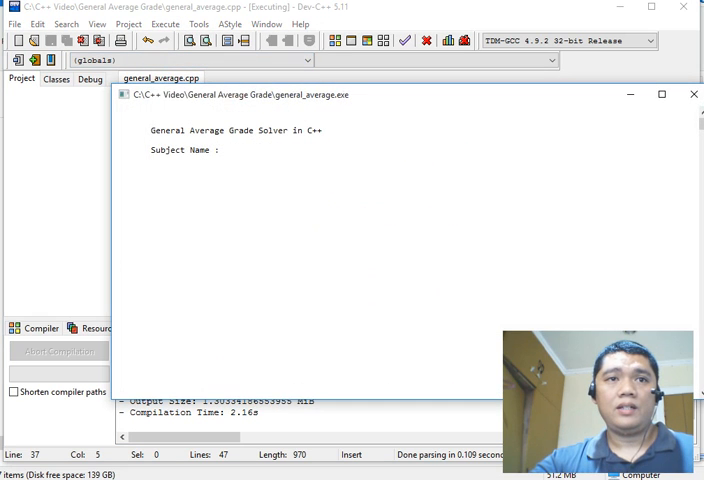
type("College Al")
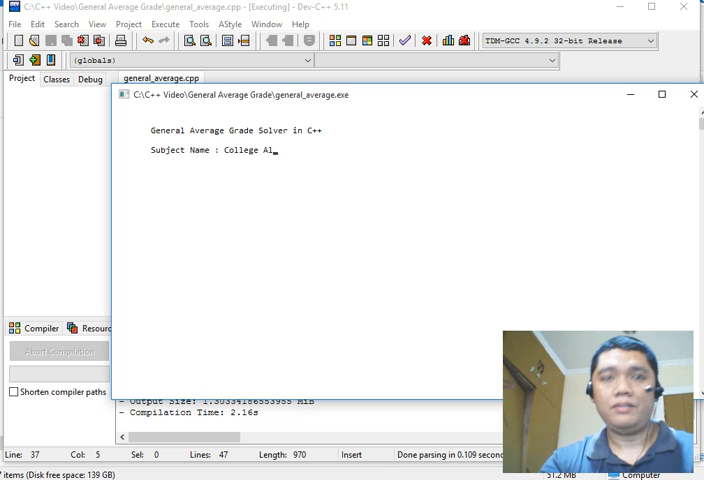
type("ge")
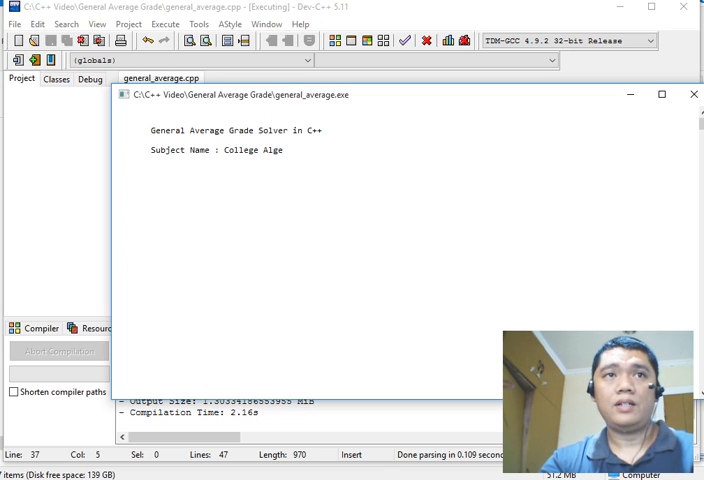
type("bra")
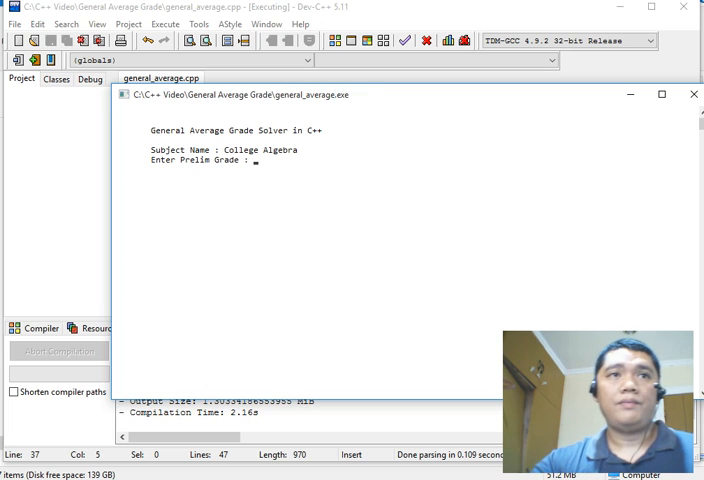
type("84")
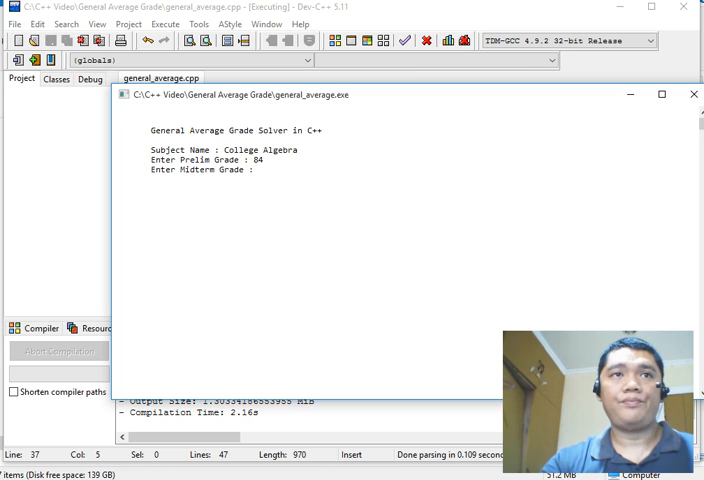
type("8")
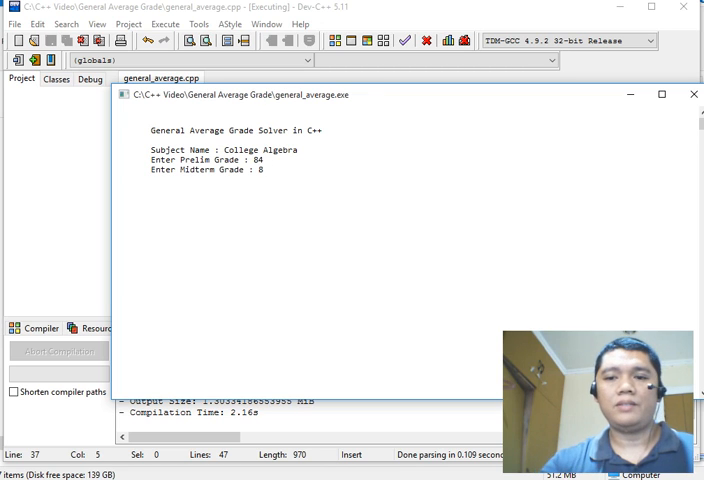
type("7")
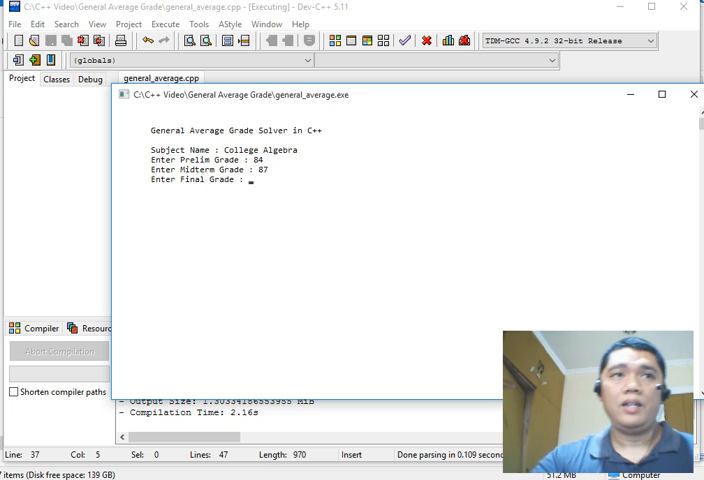
type("91")
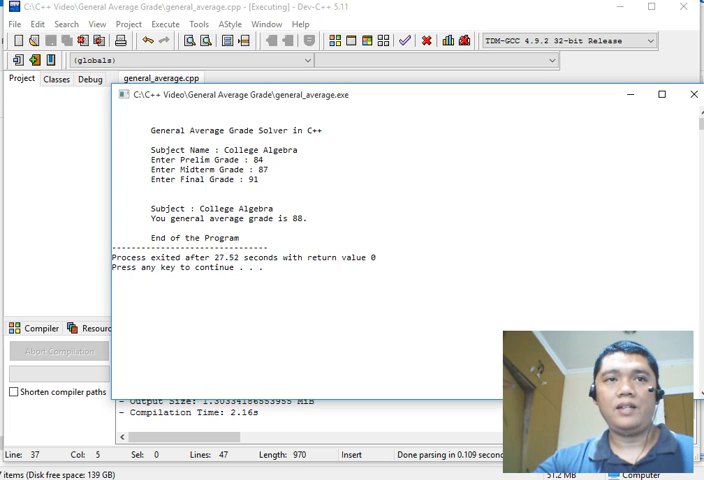
mouse_move(692, 94)
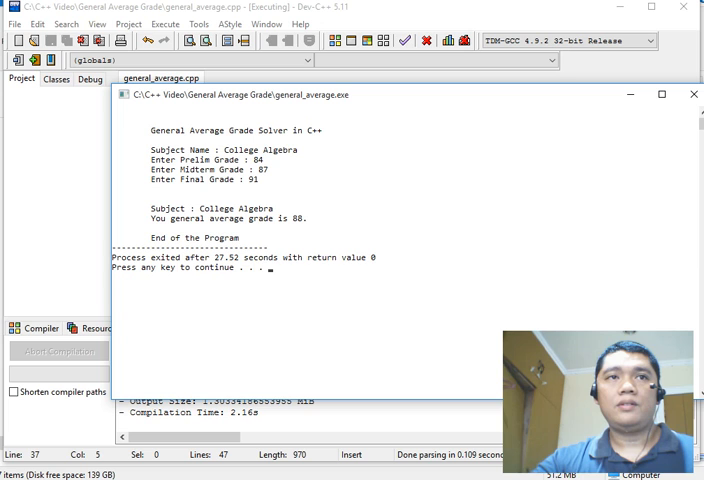
- Rerun the program entering Computer Programming in C++ with grades 76, 84 and 95
left_click(694, 94)
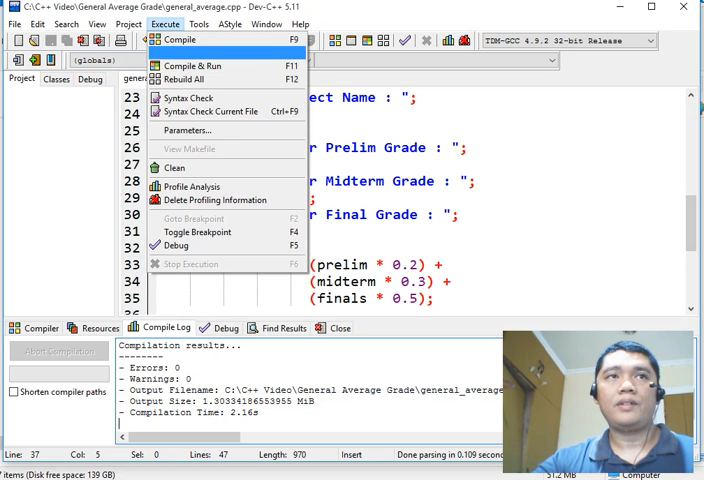
left_click(192, 65)
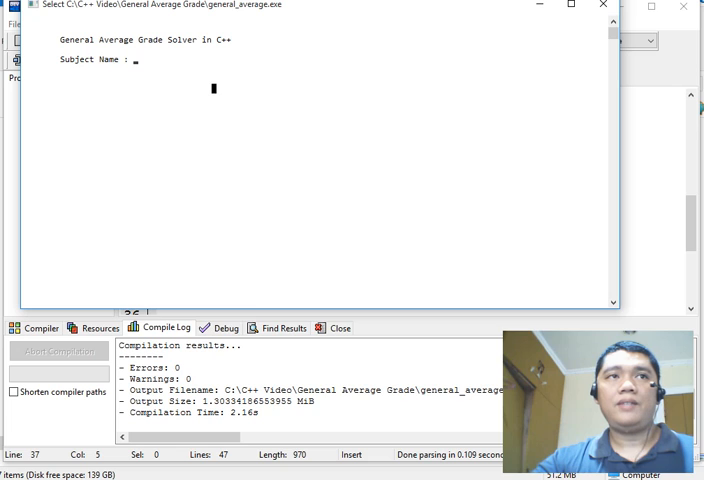
type("Computer")
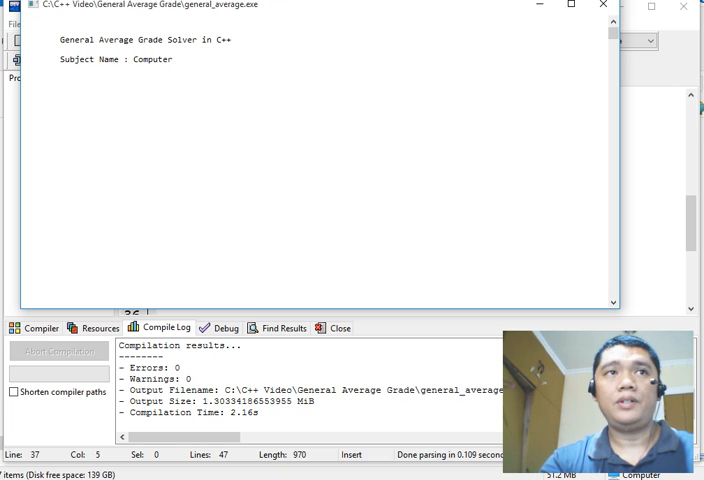
type("Programming in C++")
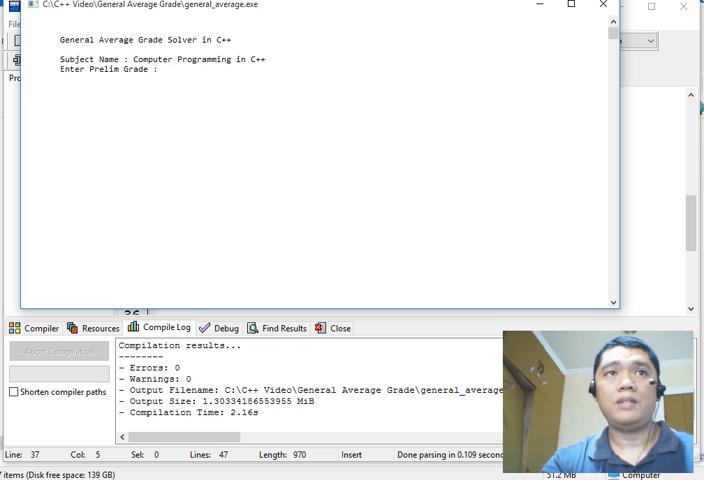
type("7")
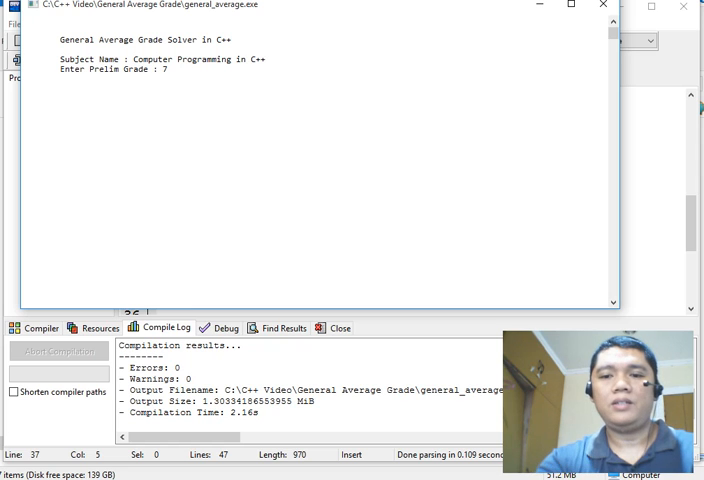
type("6")
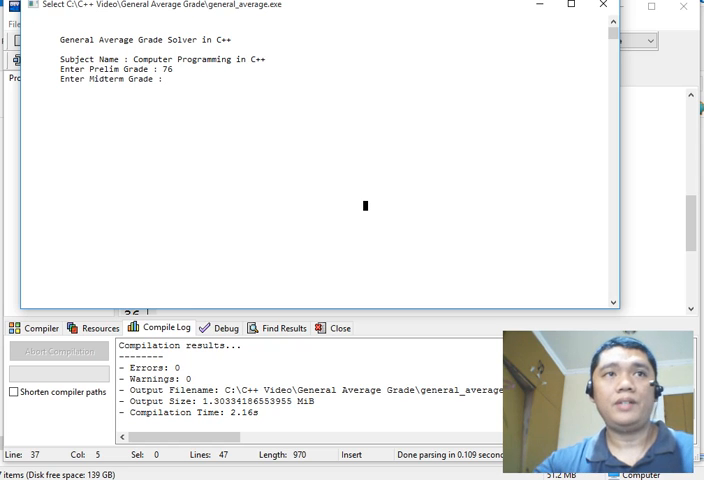
type("84")
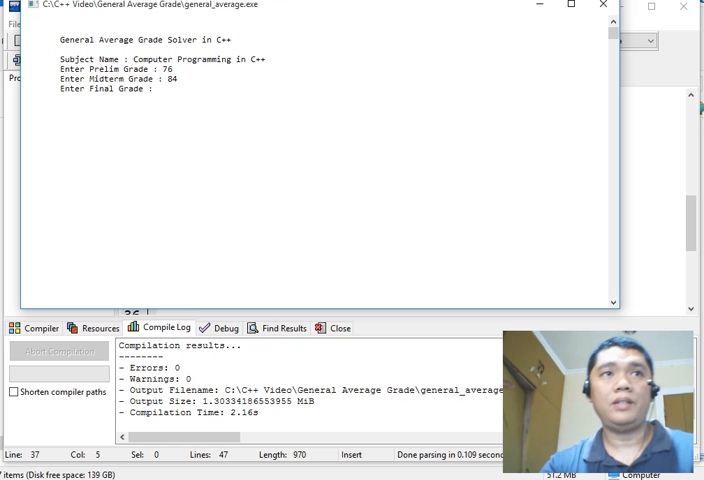
type("95")
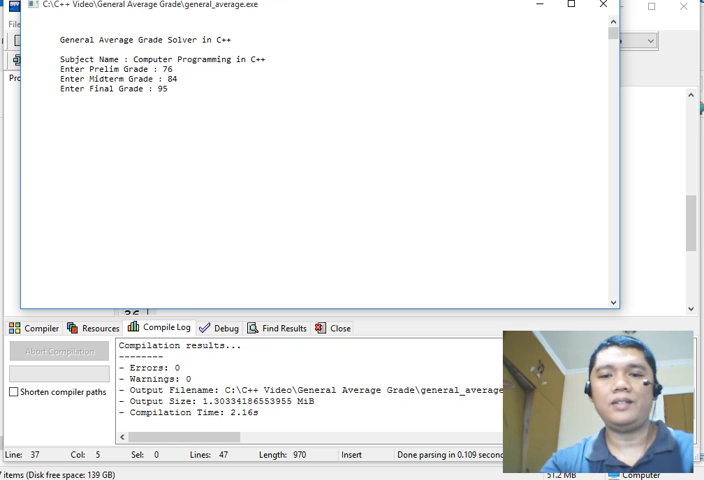